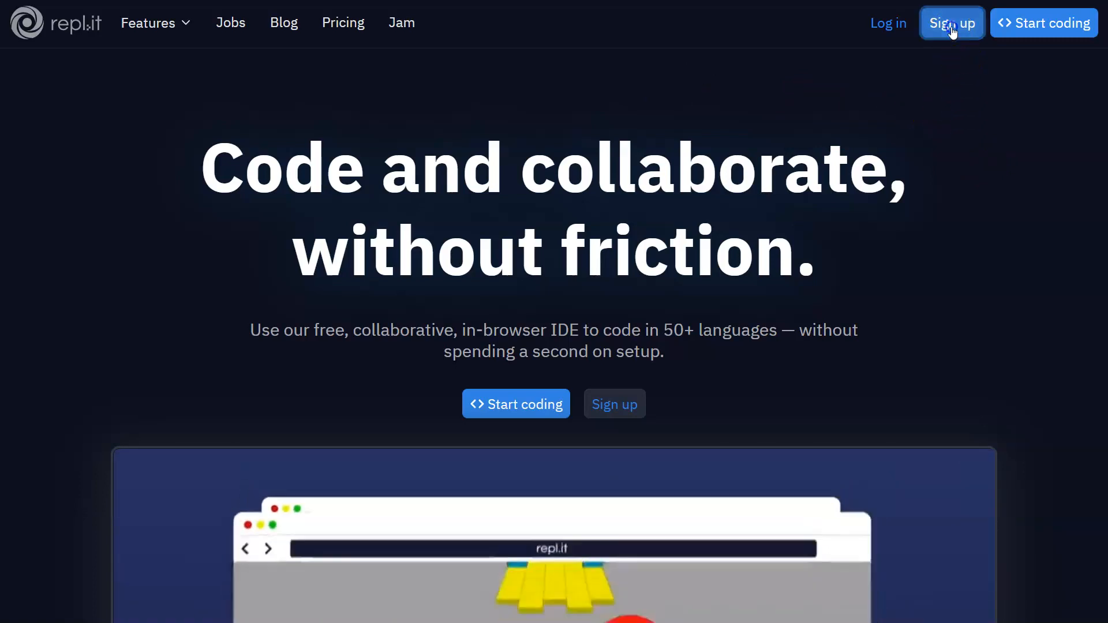
Sign up for a Repl.it account with a linked account and reach the home dashboard.
click(951, 22)
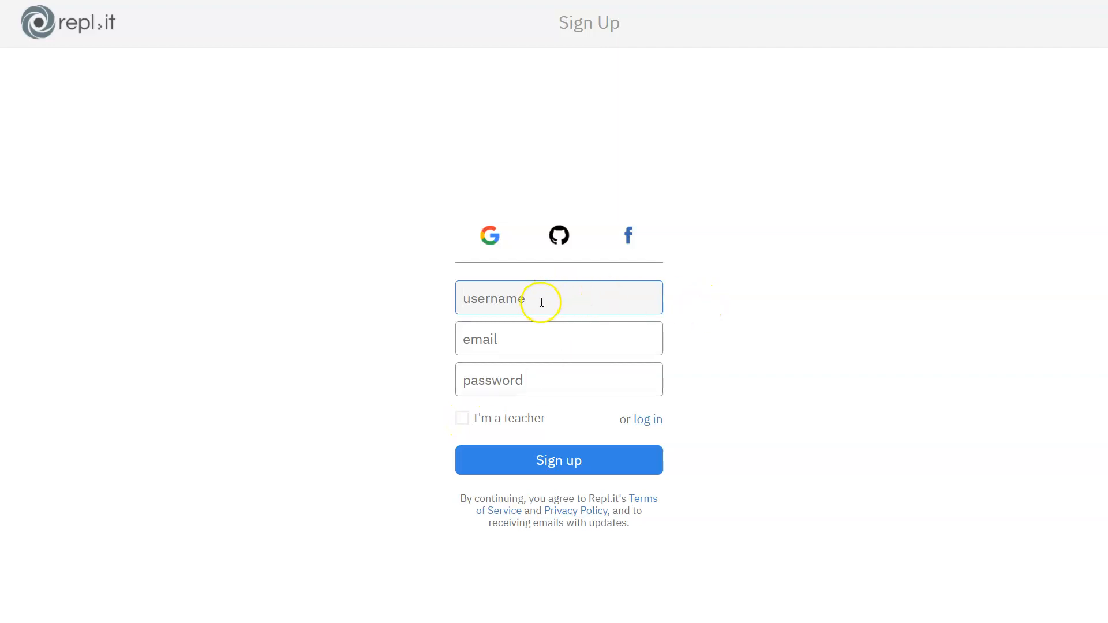
mouse_move(852, 304)
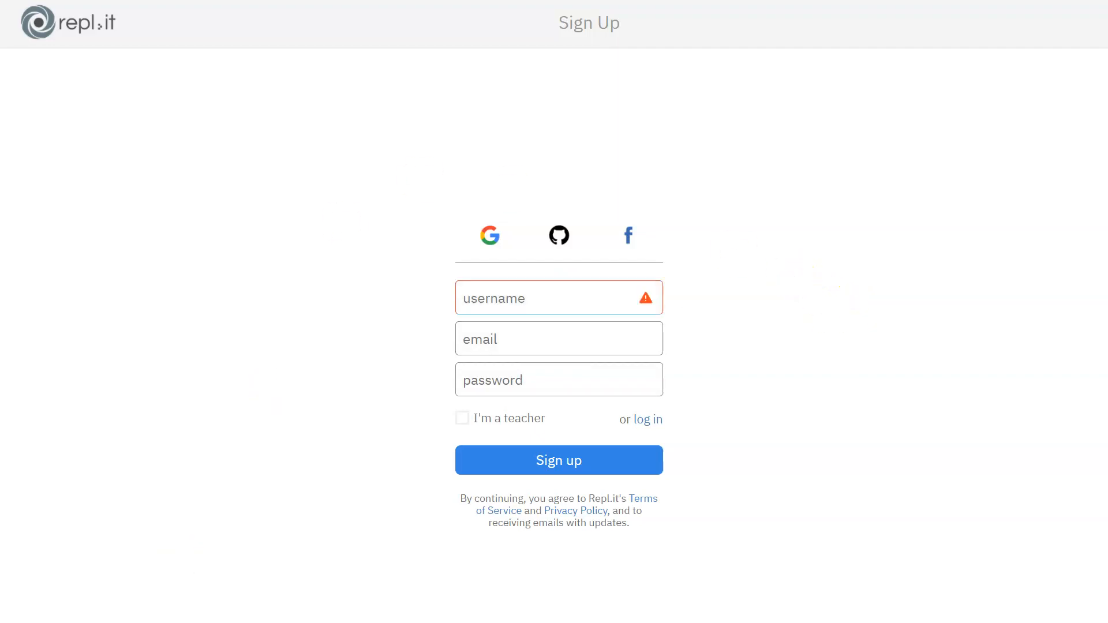
click(557, 459)
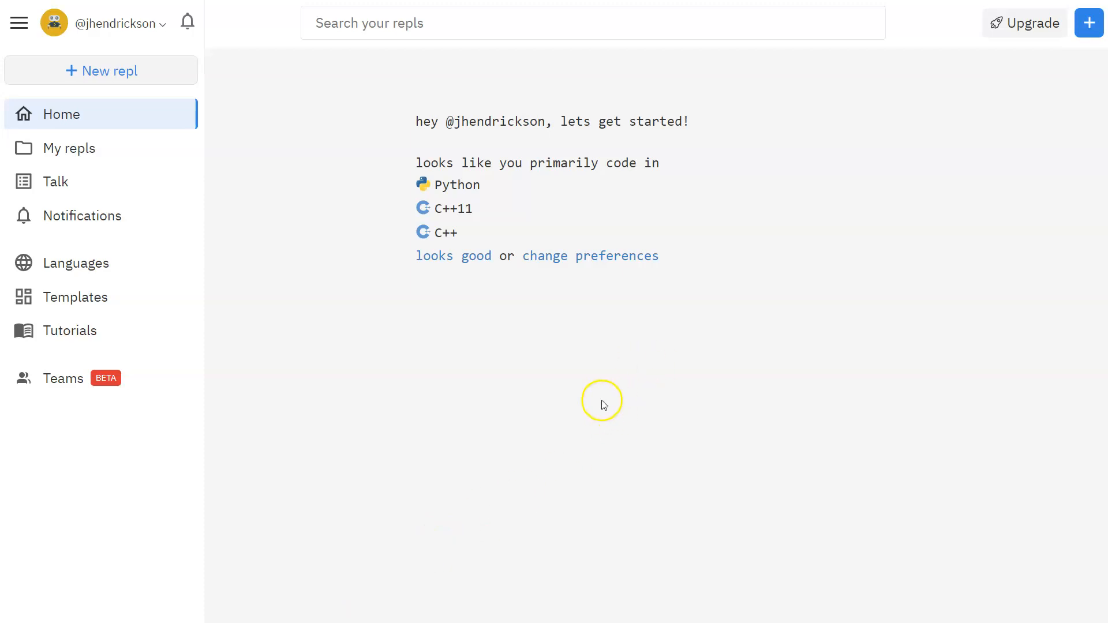
mouse_move(638, 353)
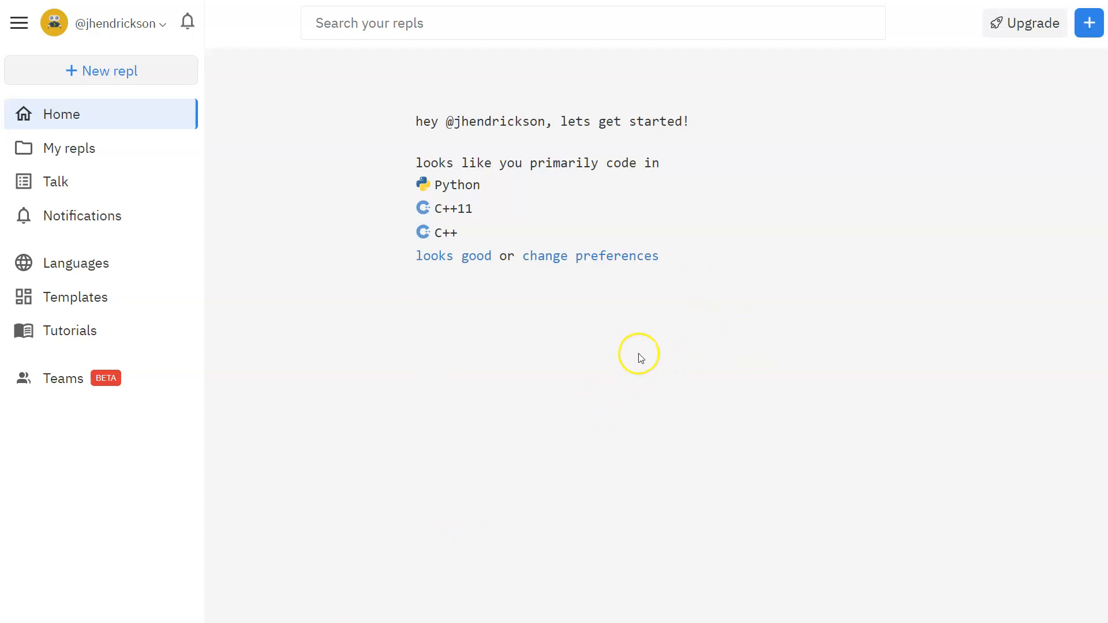
mouse_move(103, 132)
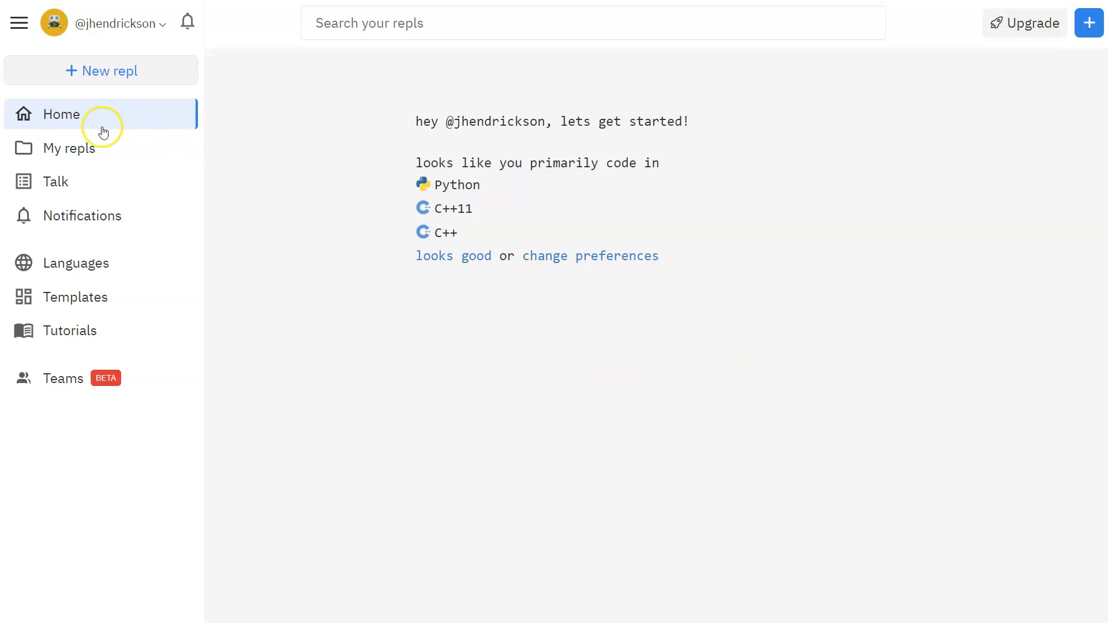
mouse_move(220, 323)
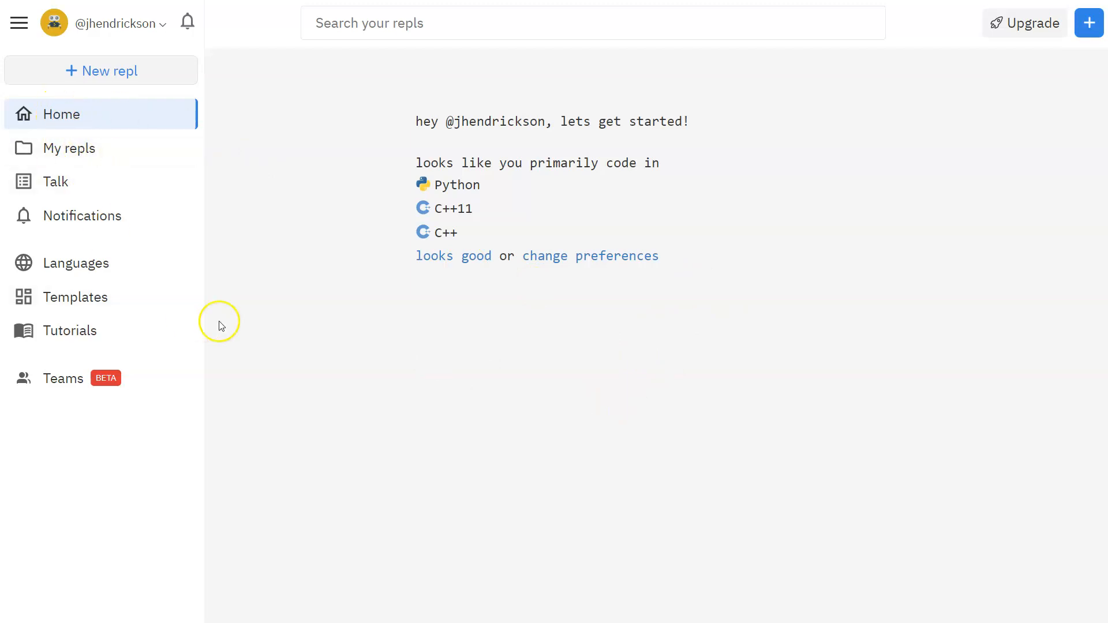
mouse_move(79, 148)
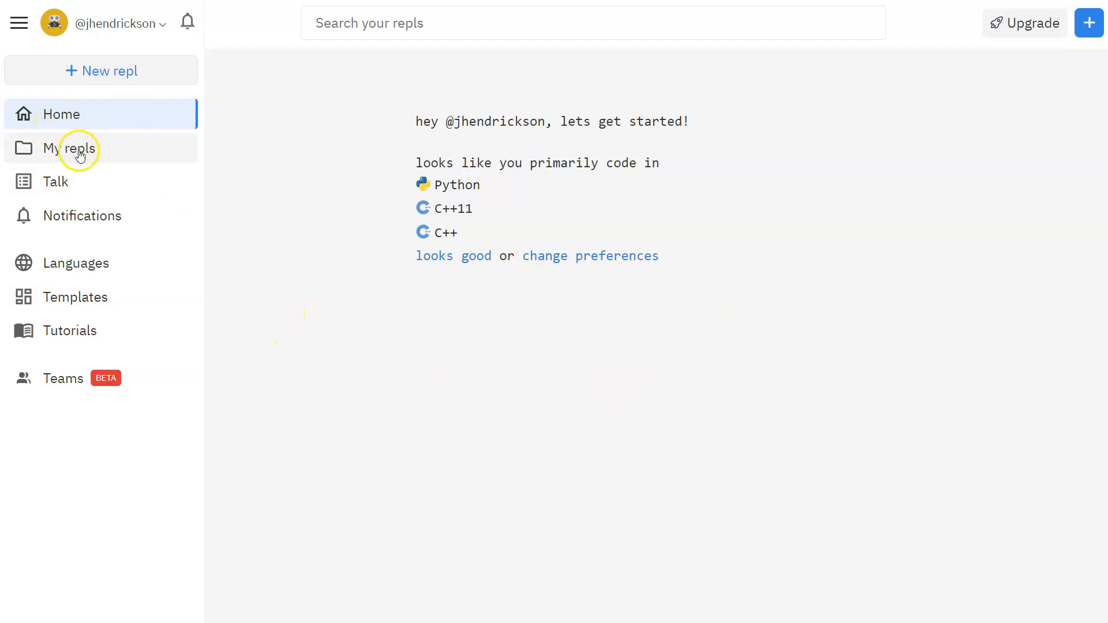
Open My repls and scroll down to Python projects like Trey Car Service.
click(70, 148)
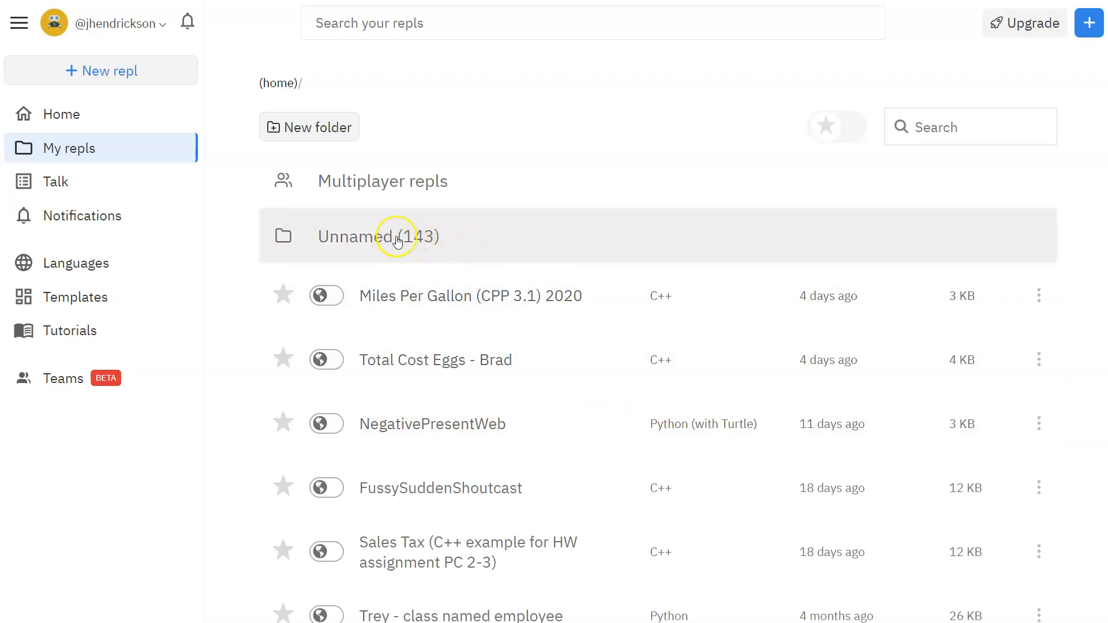
mouse_move(397, 242)
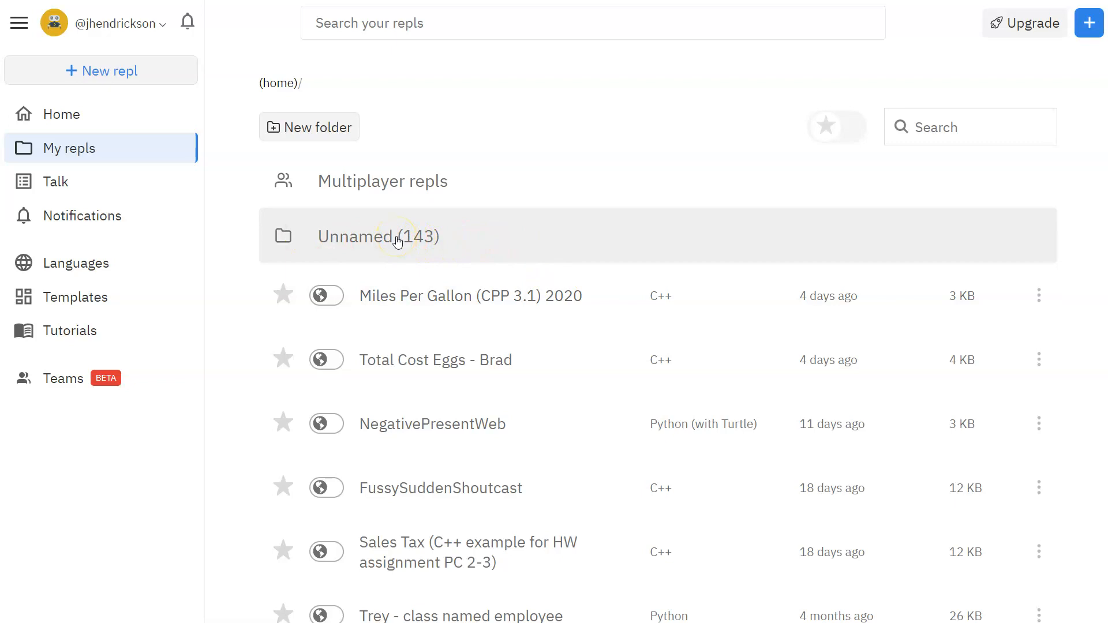
scroll(down, 3)
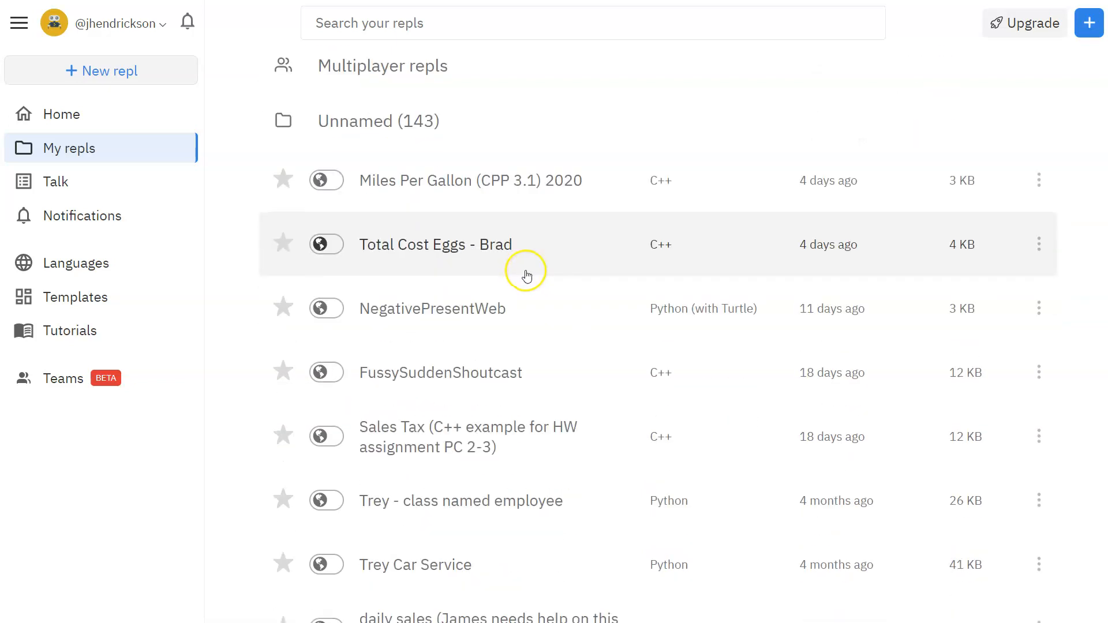
mouse_move(542, 252)
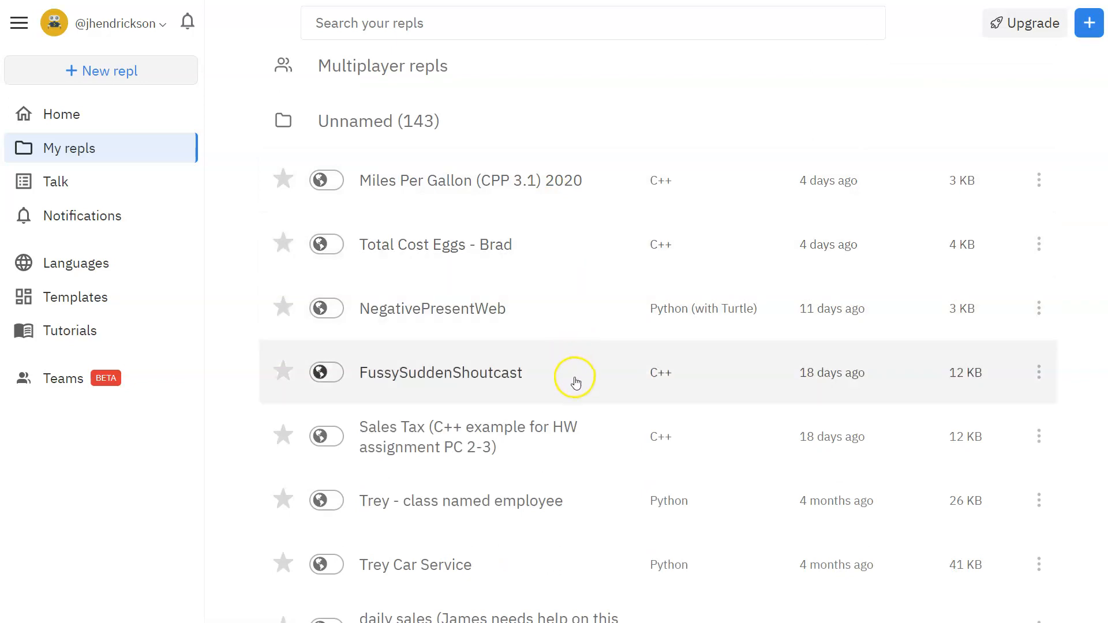
mouse_move(840, 407)
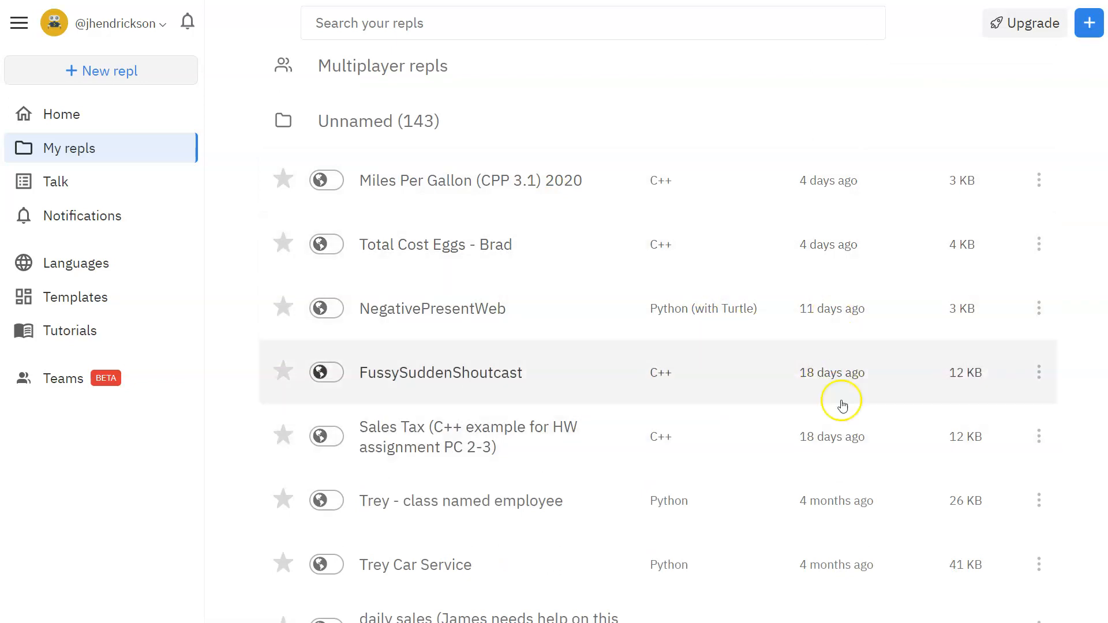
mouse_move(676, 311)
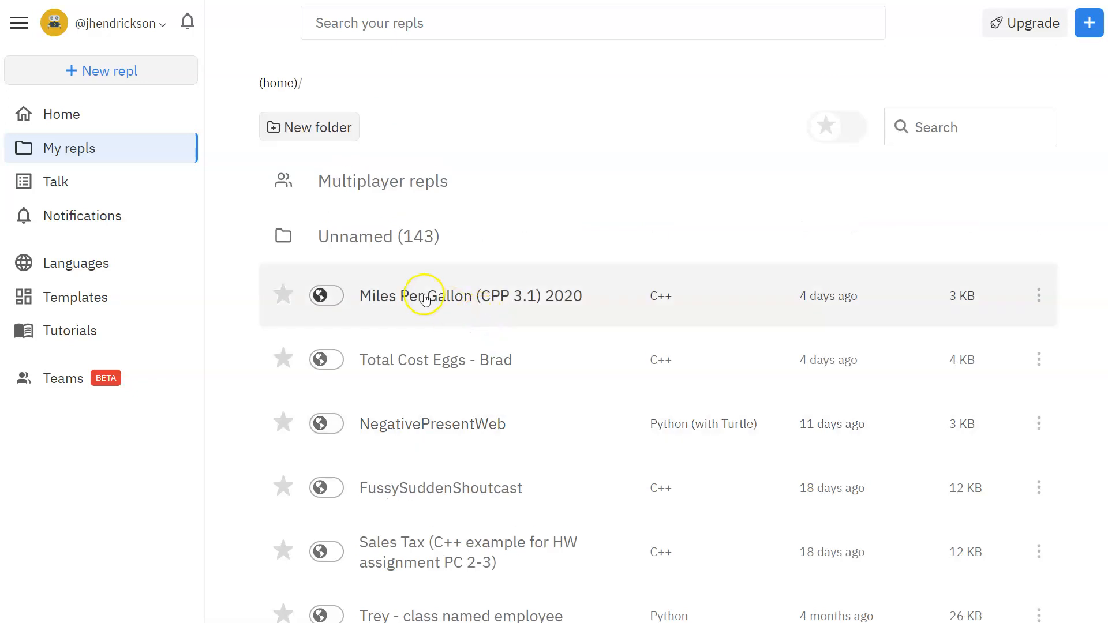
mouse_move(399, 364)
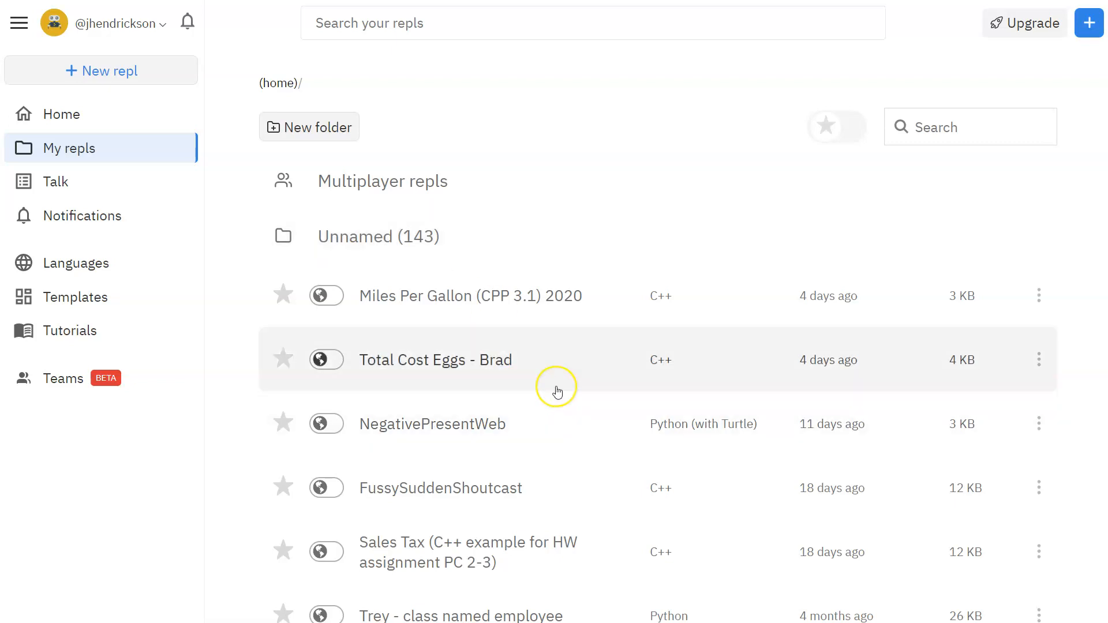
scroll(down, 3)
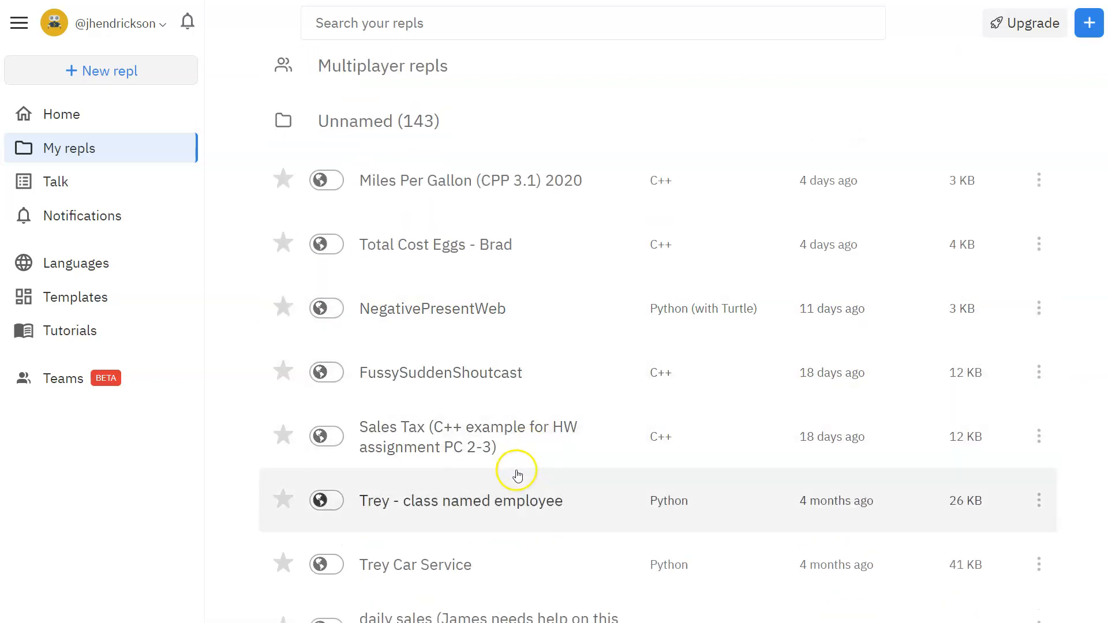
mouse_move(442, 506)
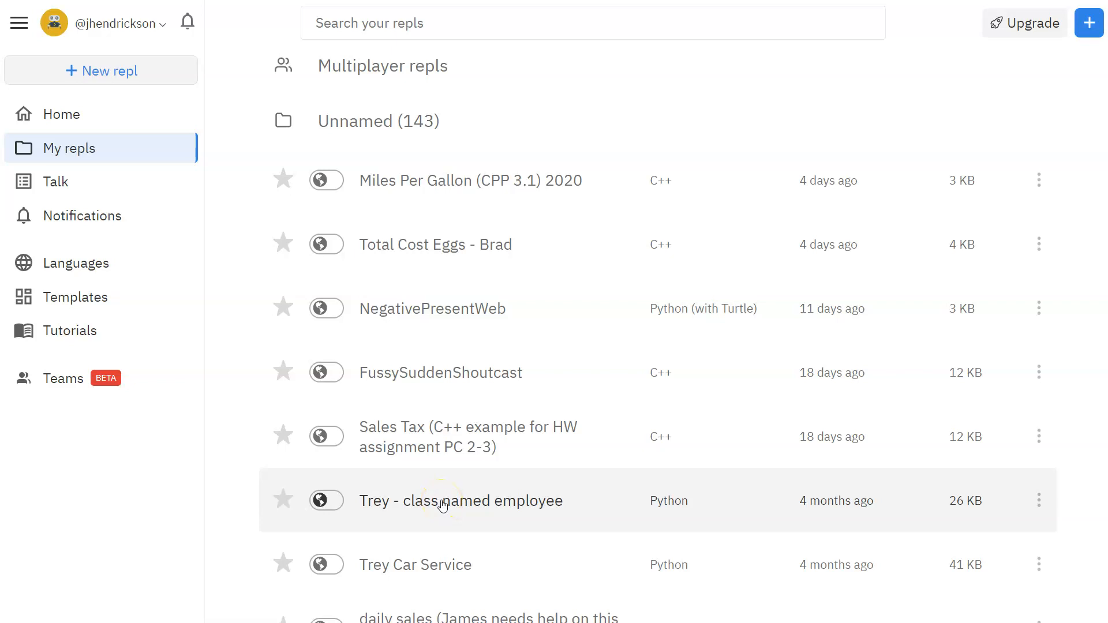
Open the 'Trey - class named employee' repl to view its employee class code.
click(461, 500)
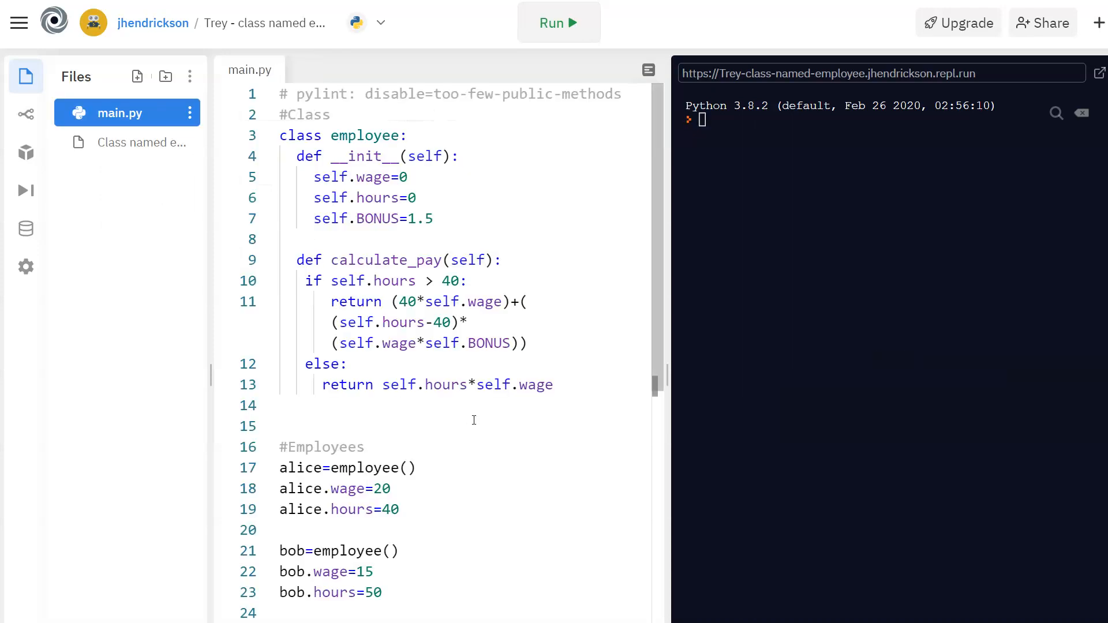
mouse_move(489, 411)
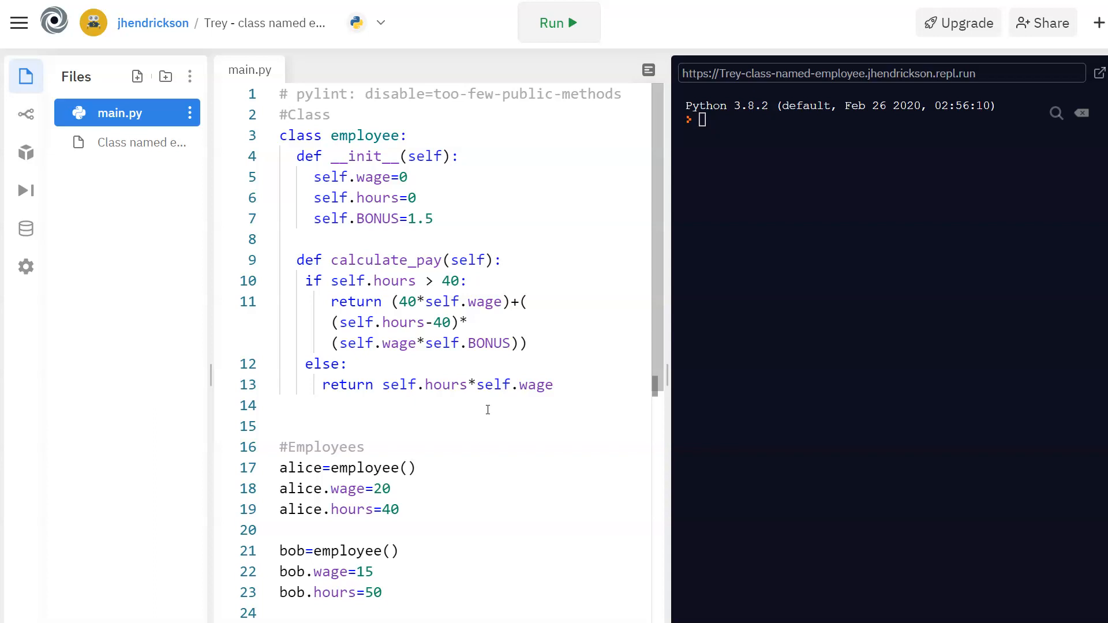
mouse_move(503, 419)
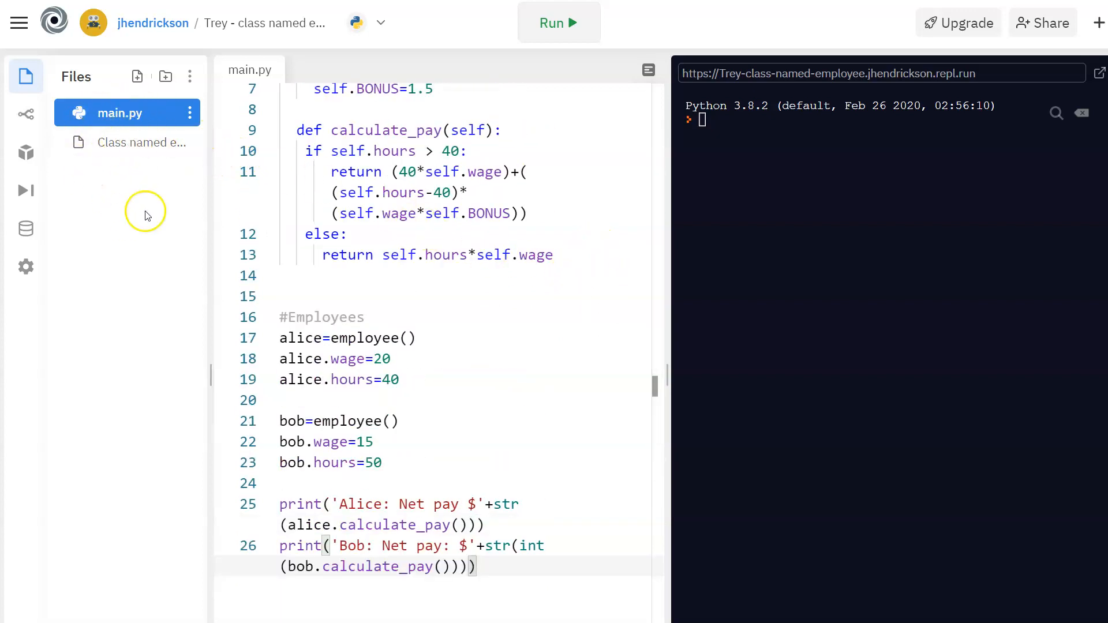
mouse_move(127, 196)
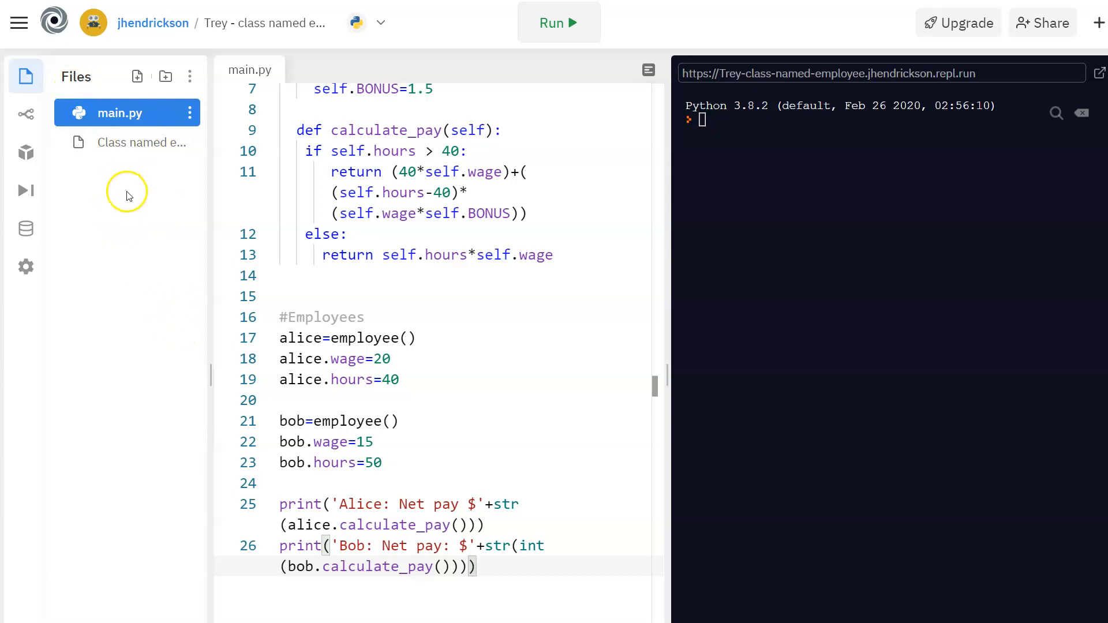
mouse_move(212, 373)
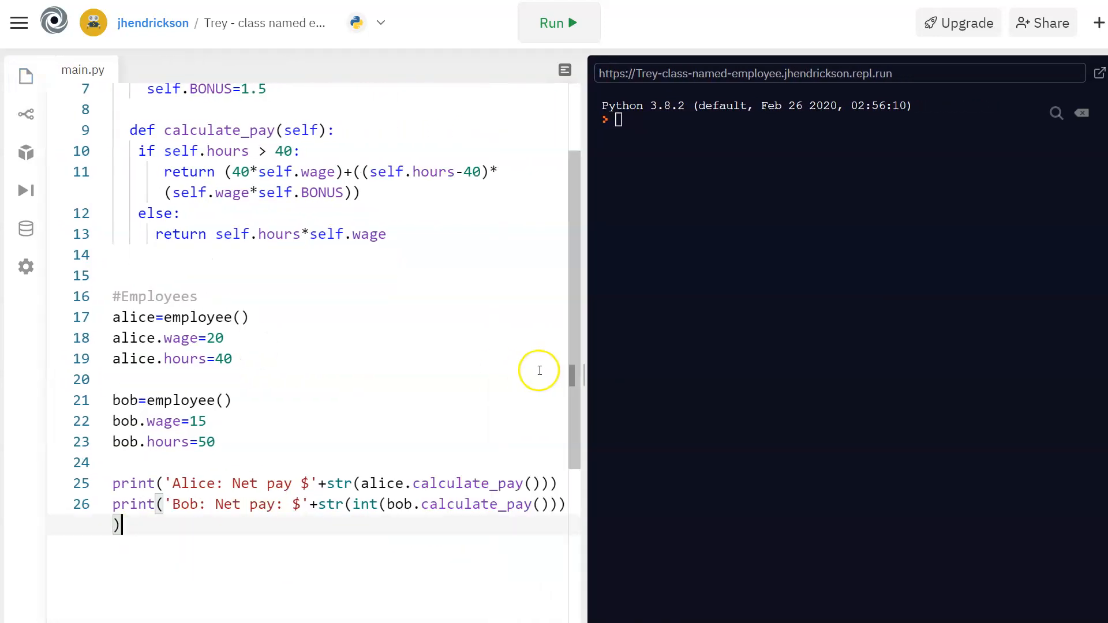
mouse_move(173, 215)
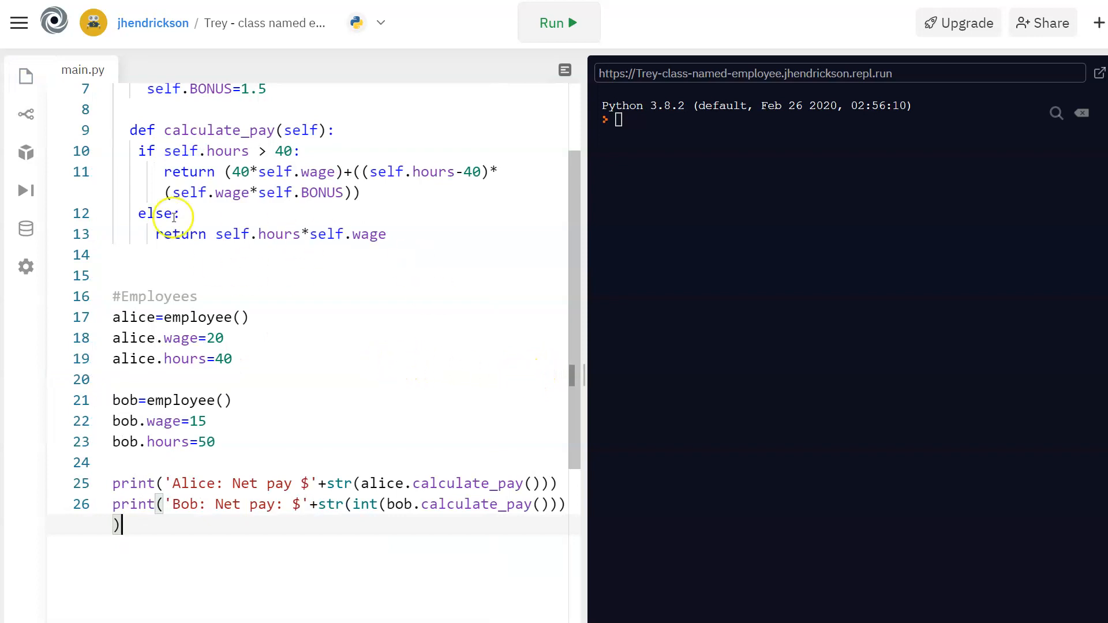
mouse_move(387, 333)
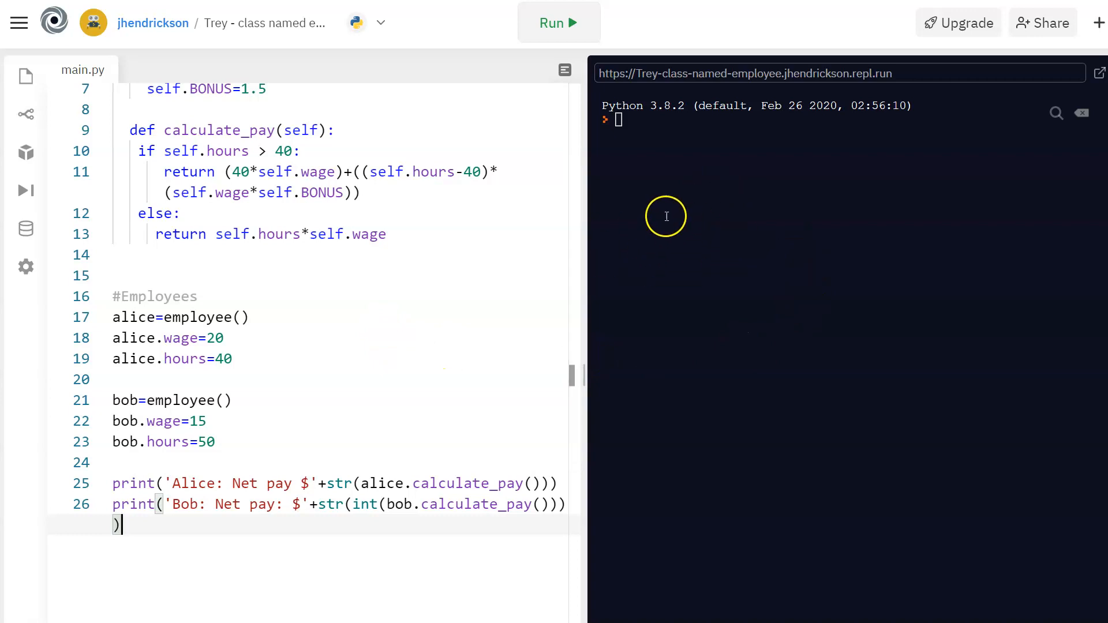
mouse_move(679, 191)
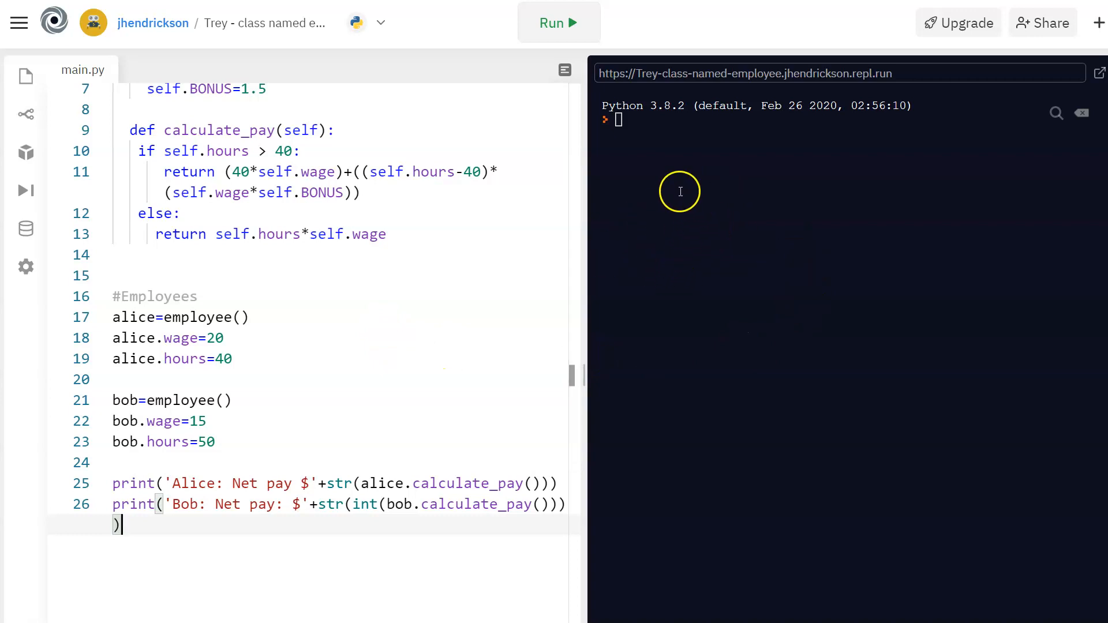
mouse_move(730, 373)
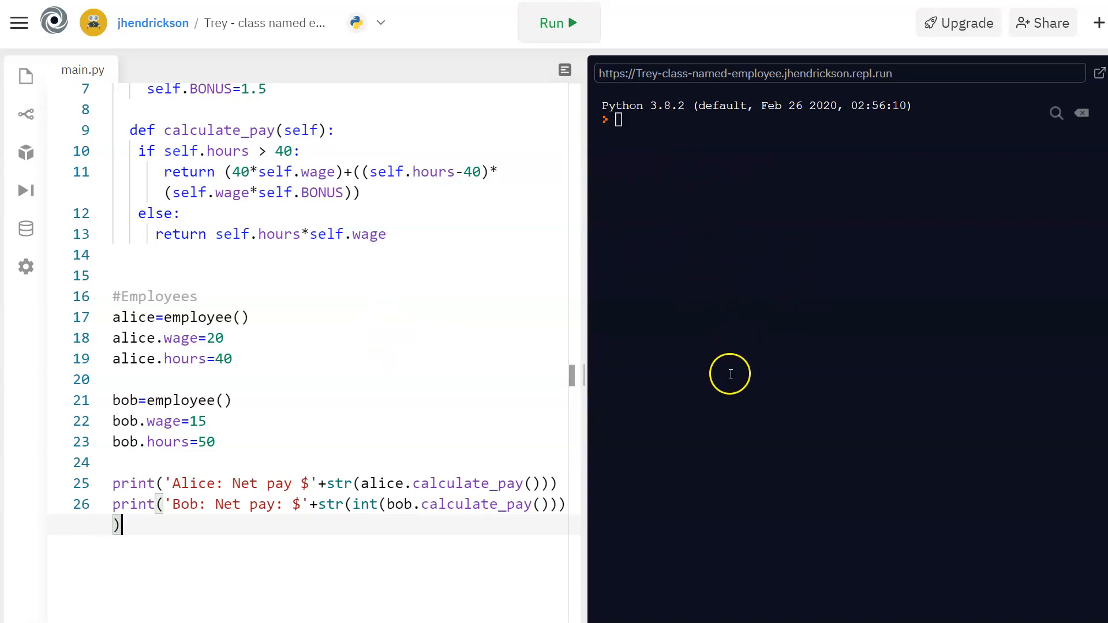
mouse_move(368, 342)
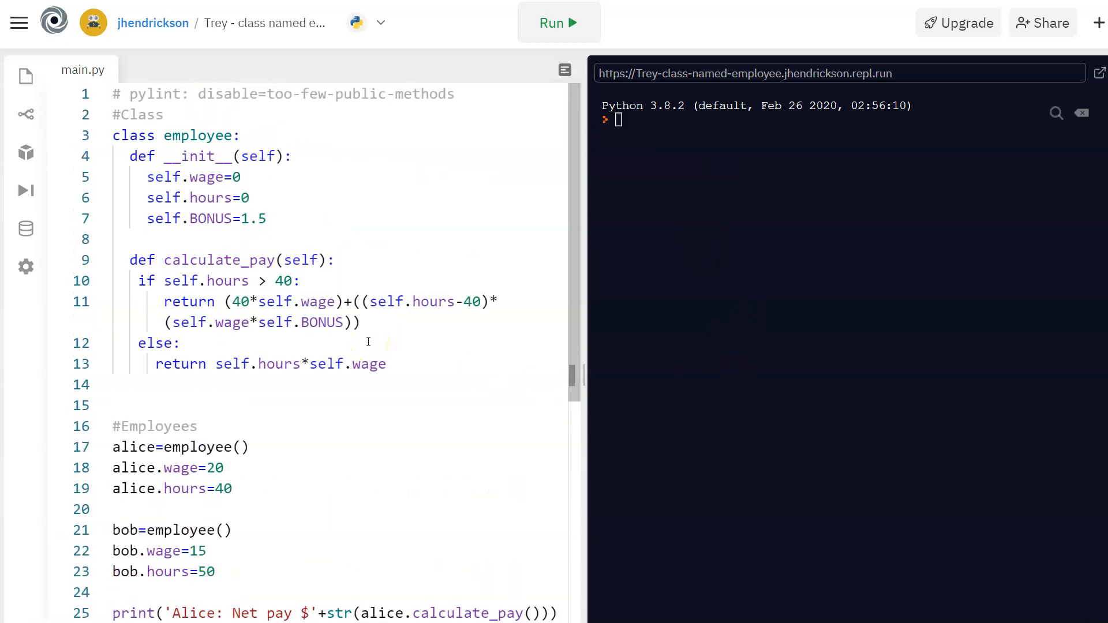
mouse_move(412, 227)
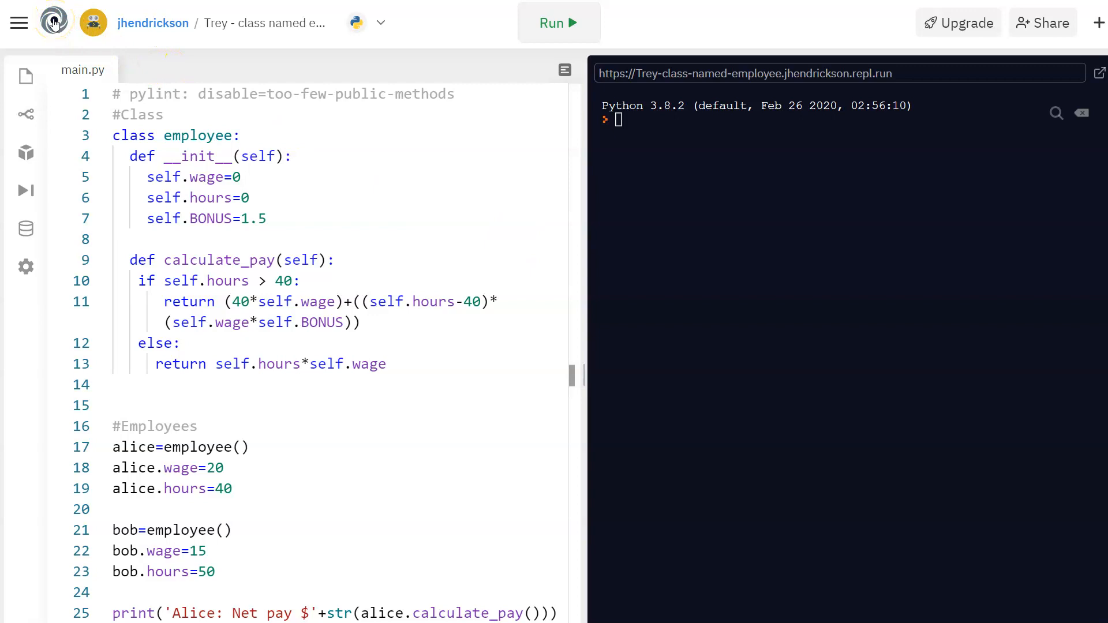
From the home dashboard, start a new repl and search for Python.
click(53, 23)
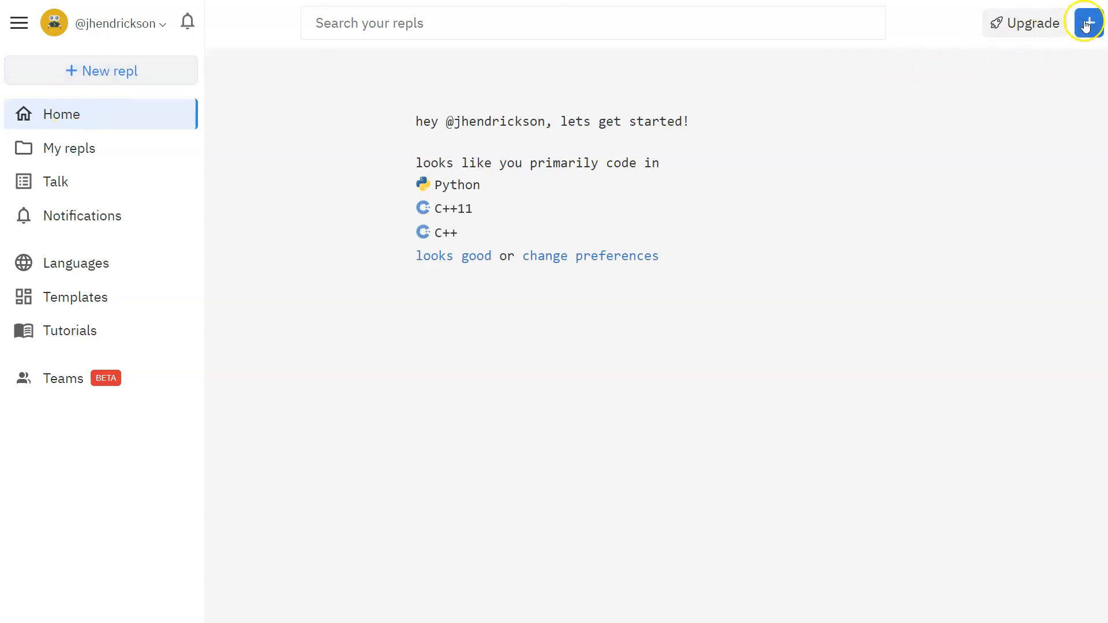
click(1088, 23)
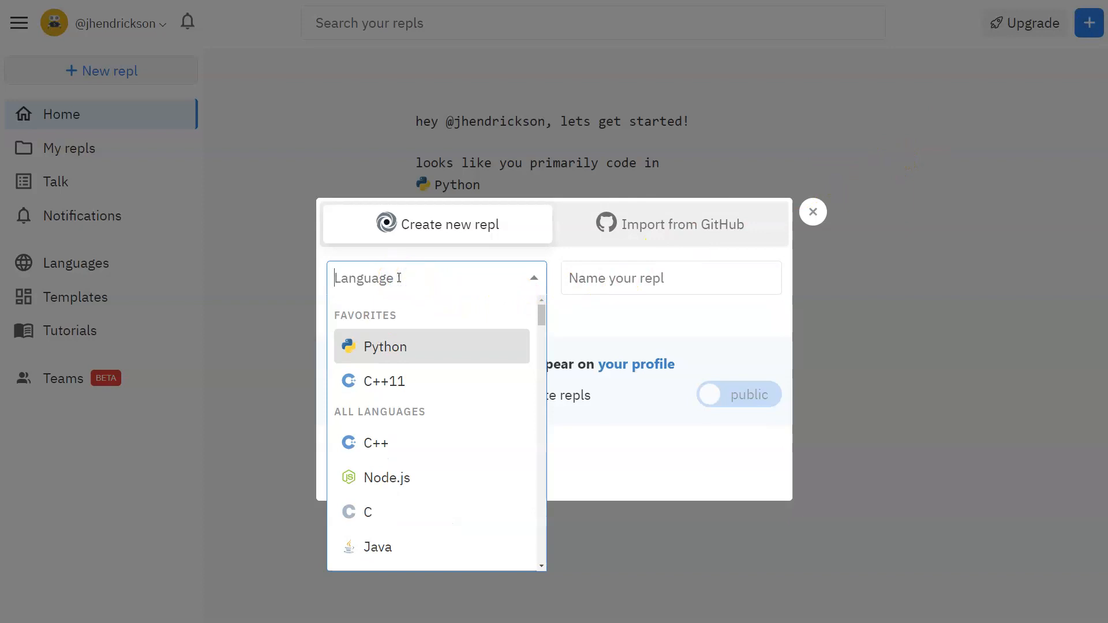
text(pyh)
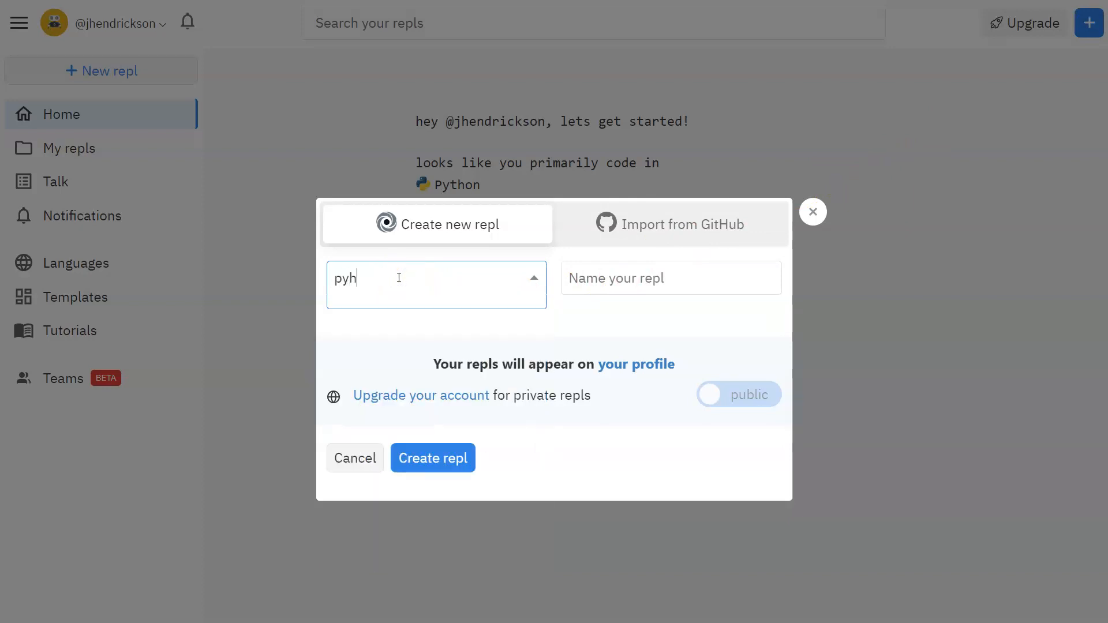
text(python)
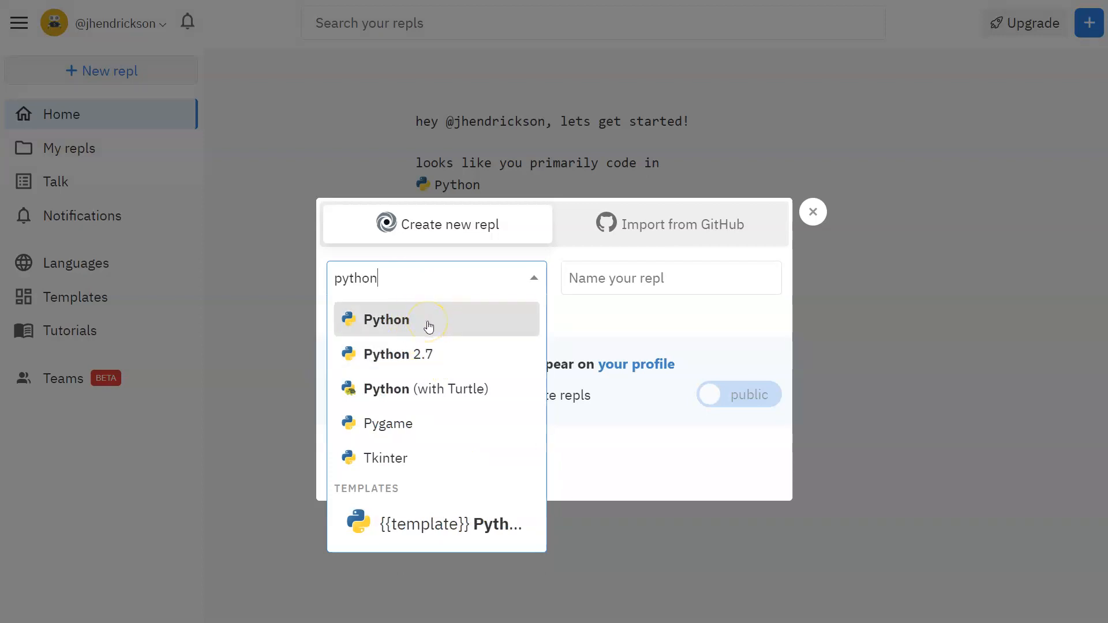
mouse_move(465, 388)
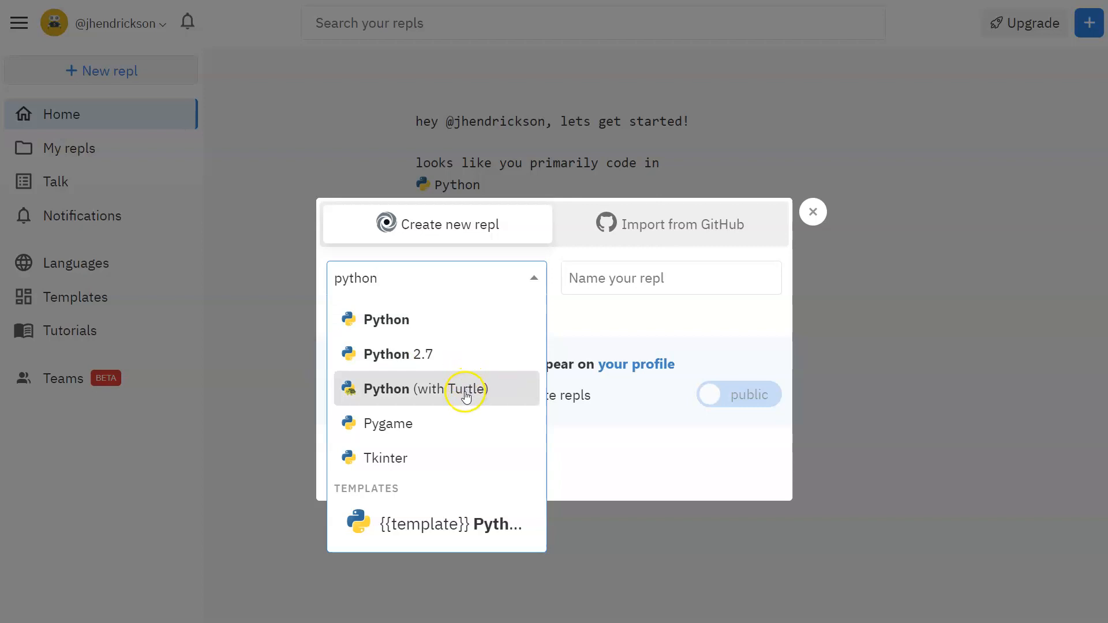
mouse_move(446, 352)
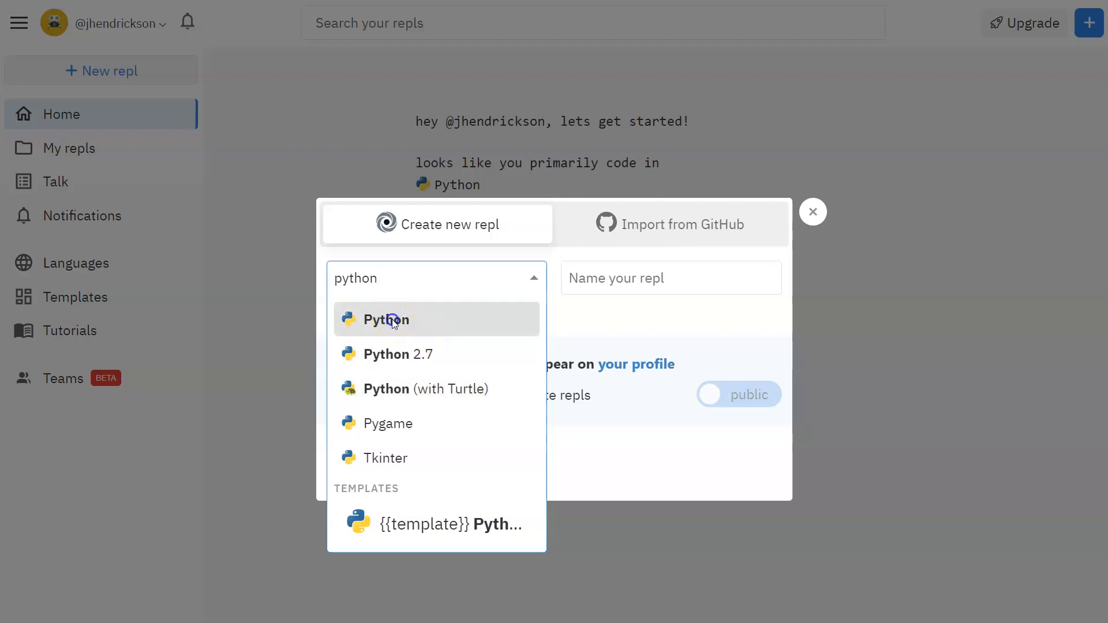
Choose plain Python and create the repl named asdfasdasdfasd.
click(385, 318)
text(asdfasdasdfasd)
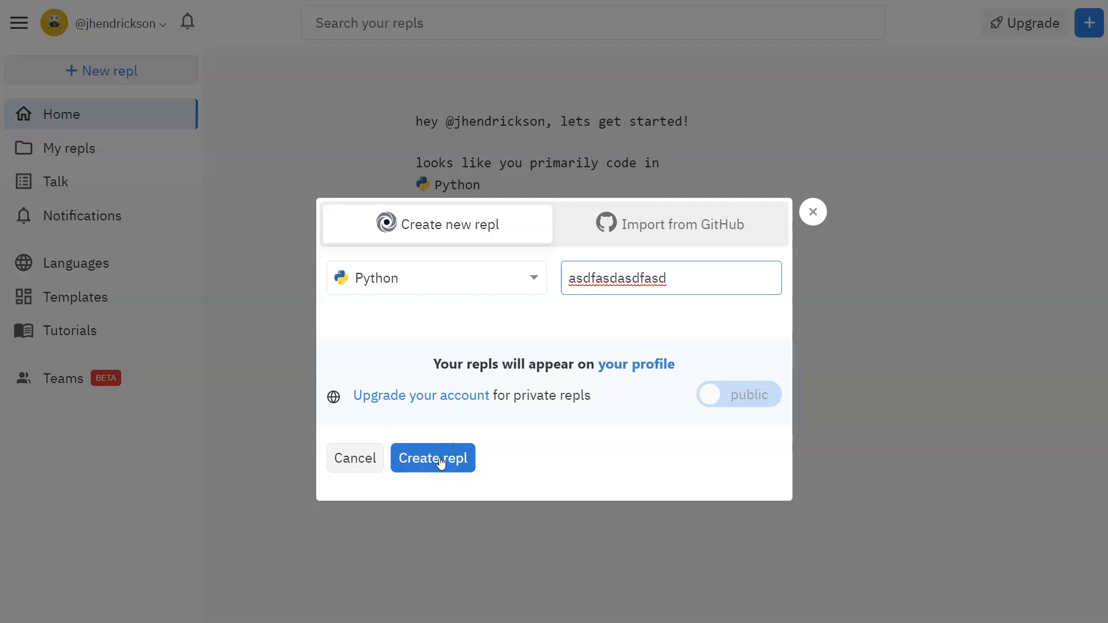
click(431, 458)
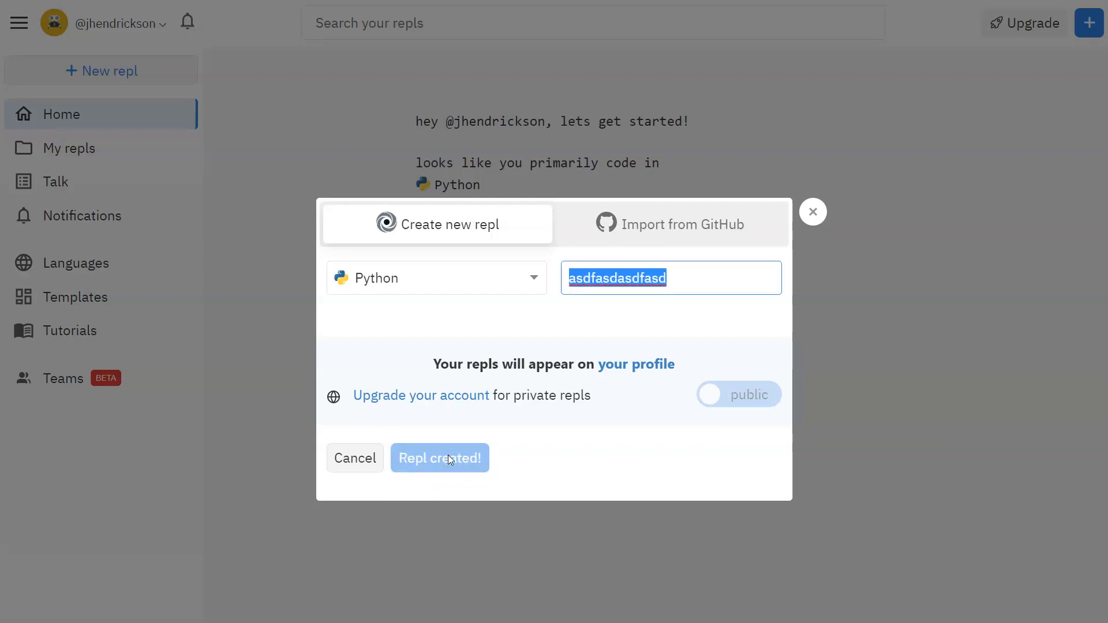
click(439, 457)
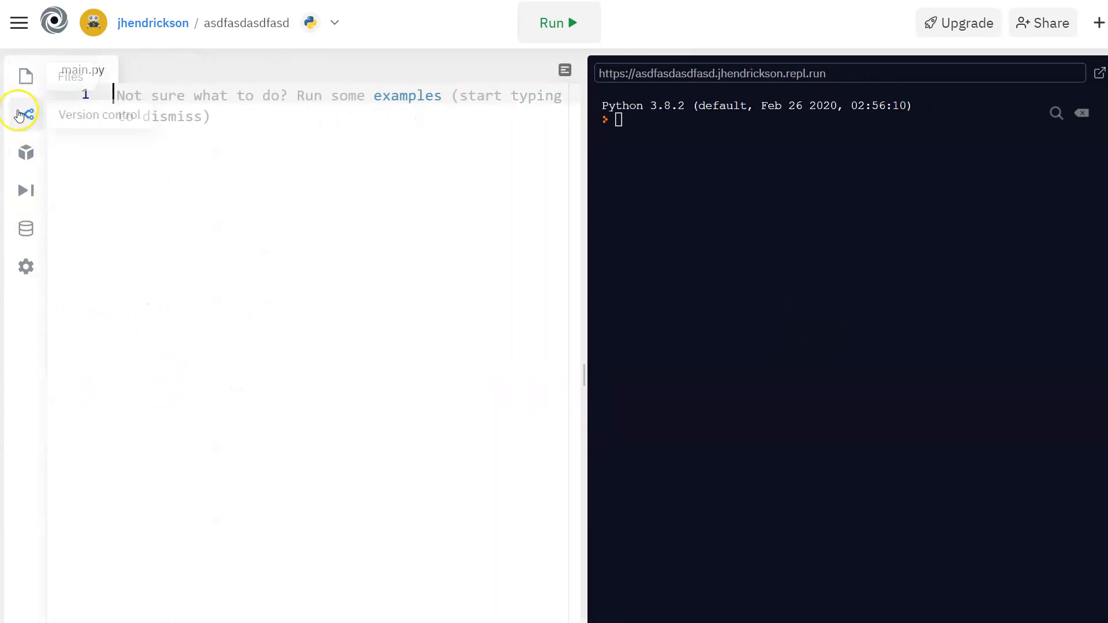
mouse_move(26, 267)
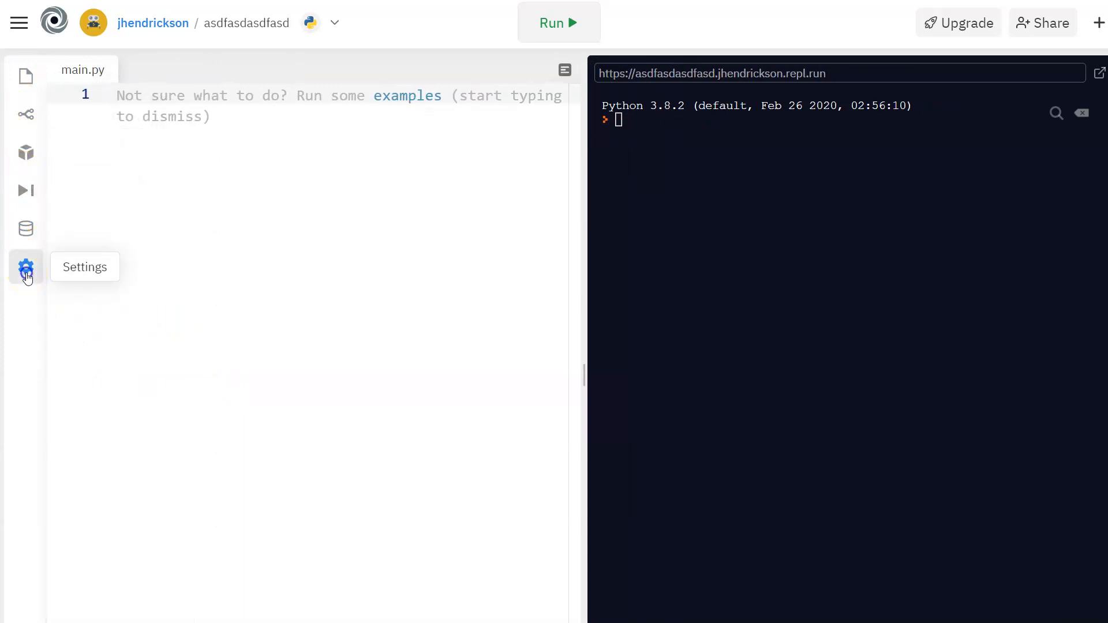
click(26, 266)
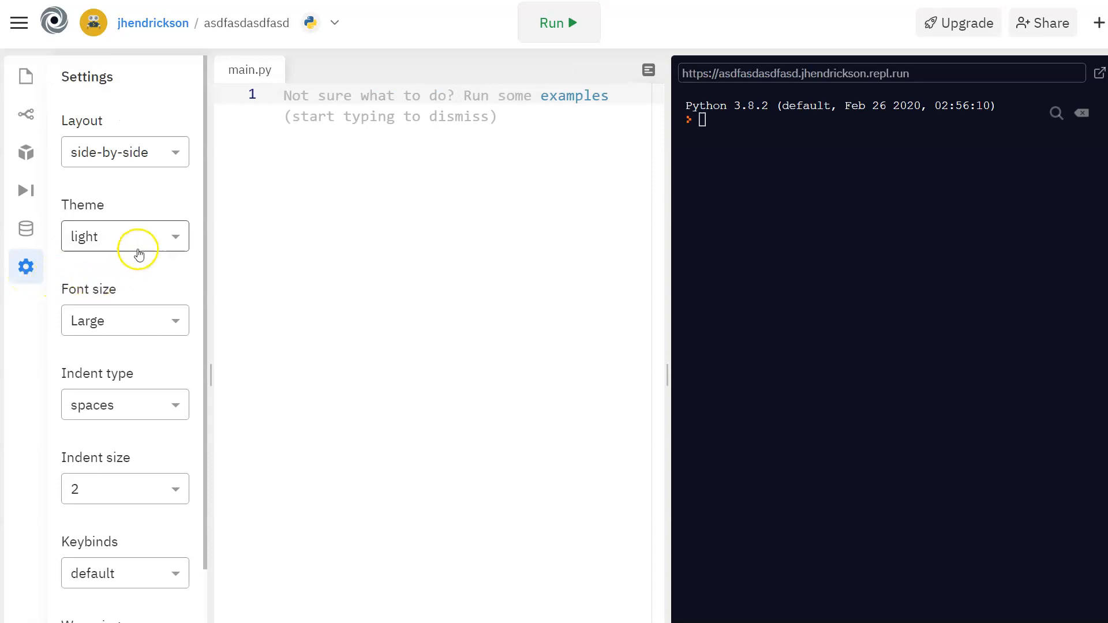
click(125, 152)
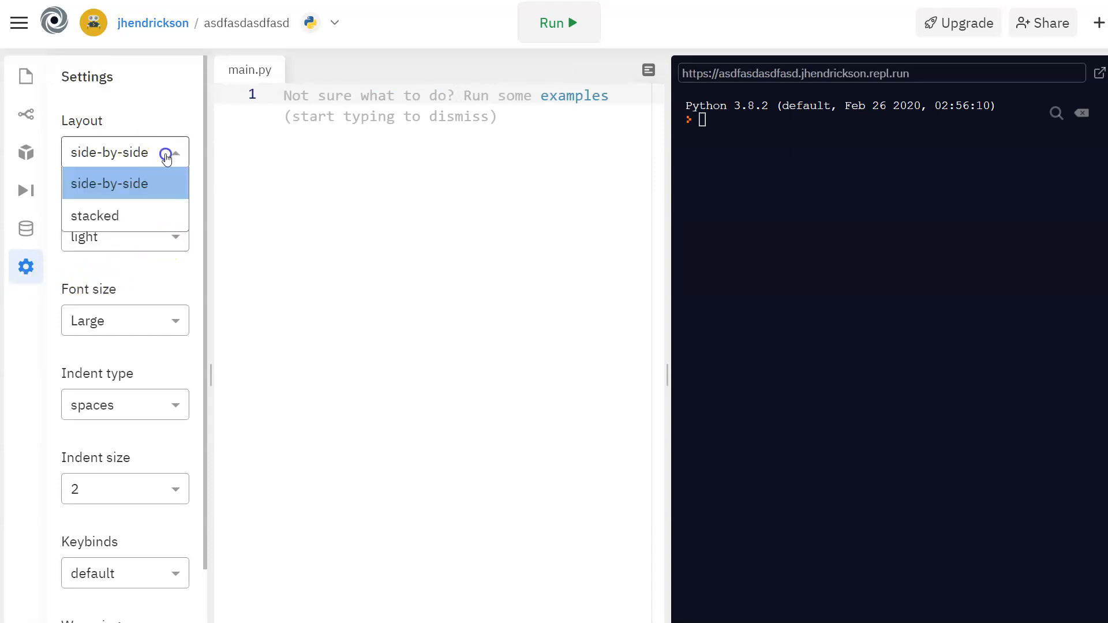
click(94, 215)
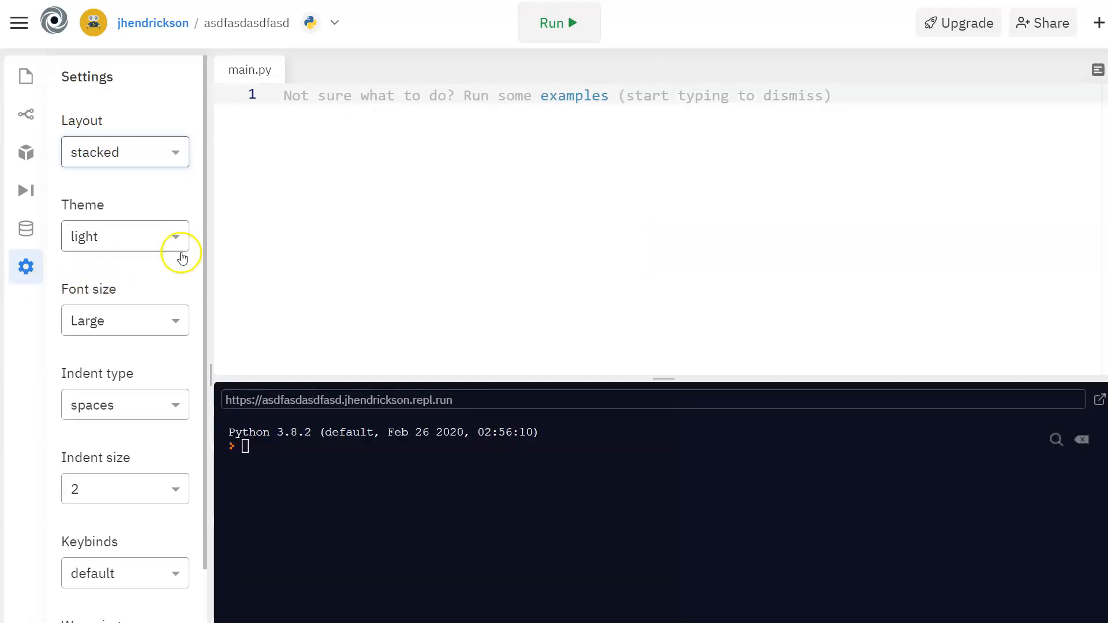
mouse_move(200, 186)
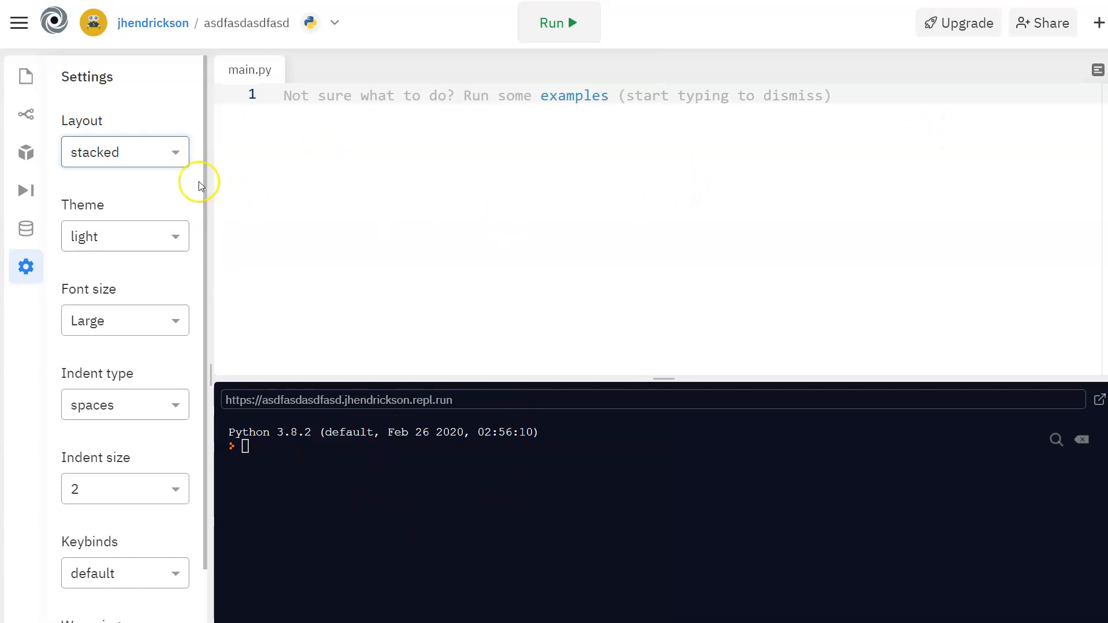
click(124, 152)
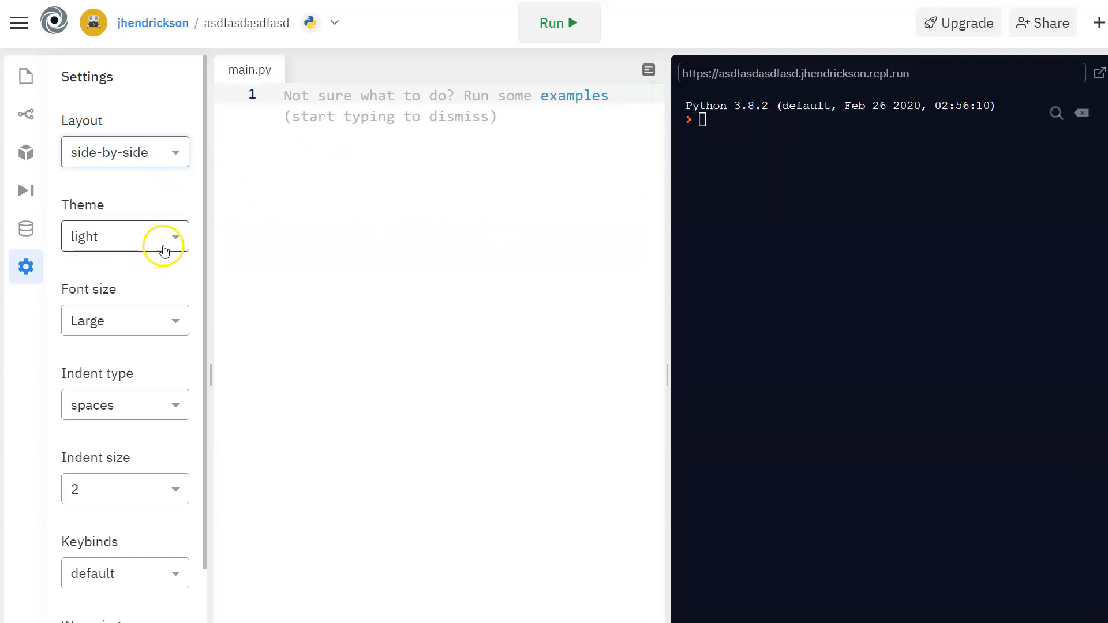
click(125, 236)
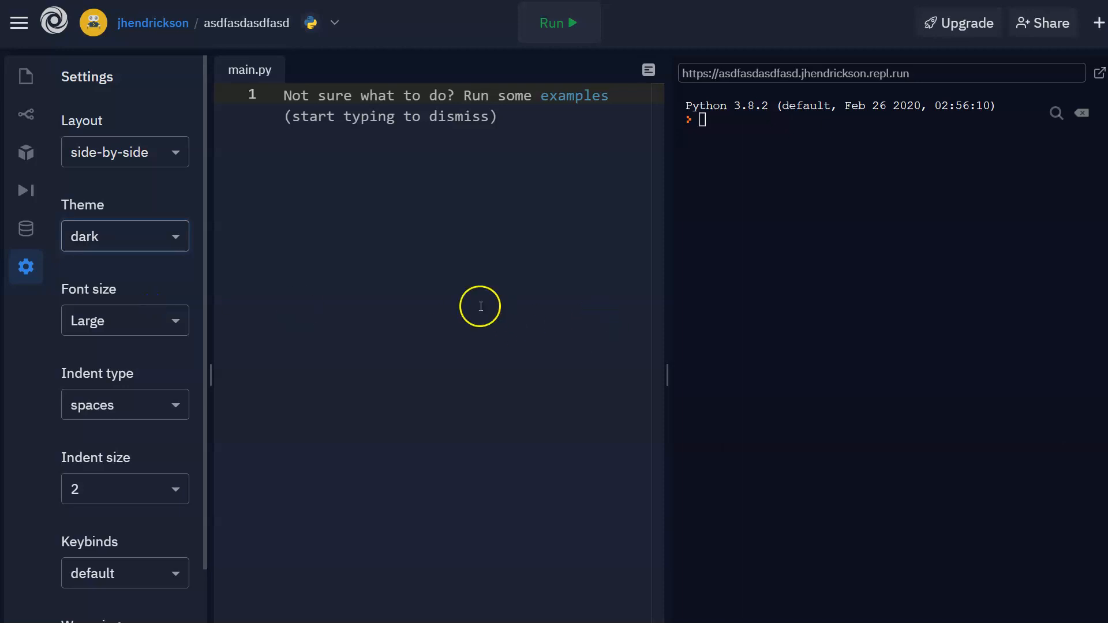
click(125, 236)
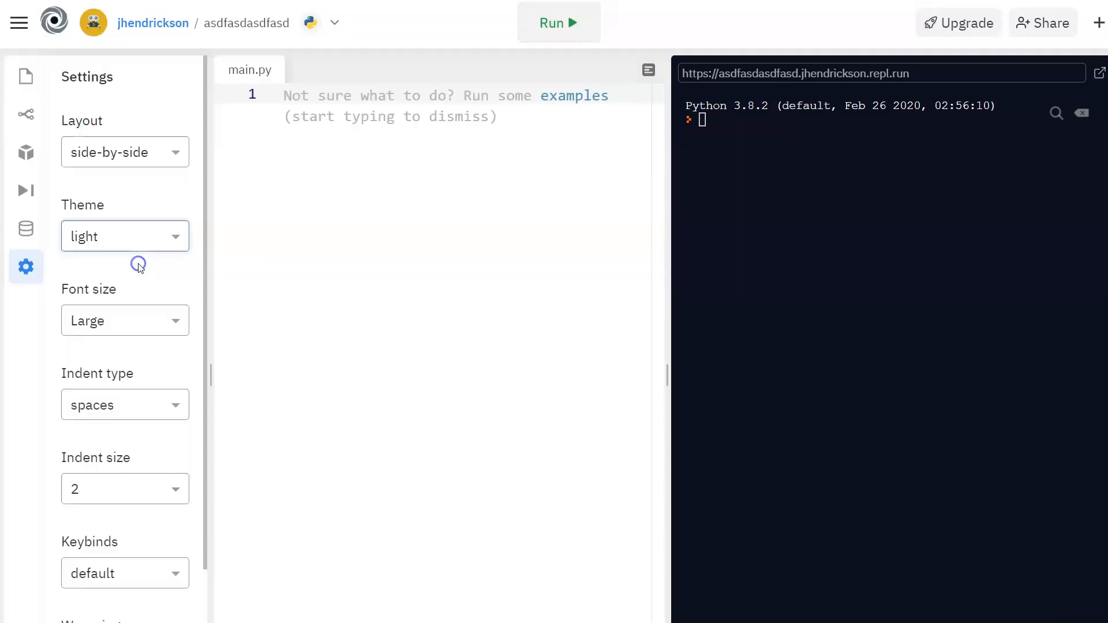
scroll(down, 3)
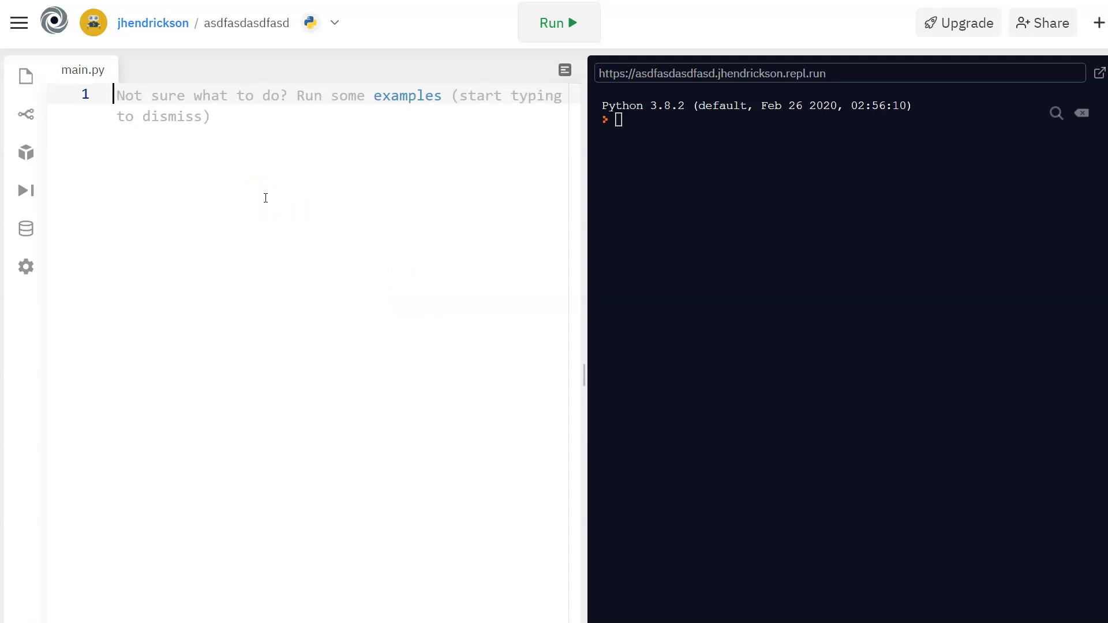
Write print("Hi!") on line 1 of main.py.
text(print)
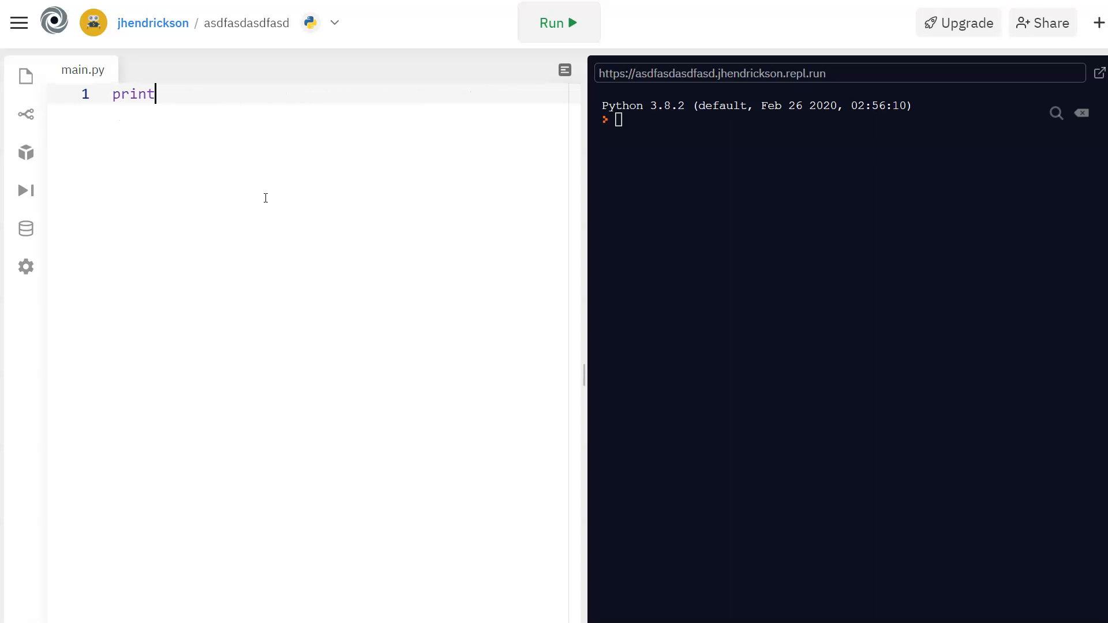
text(("H")
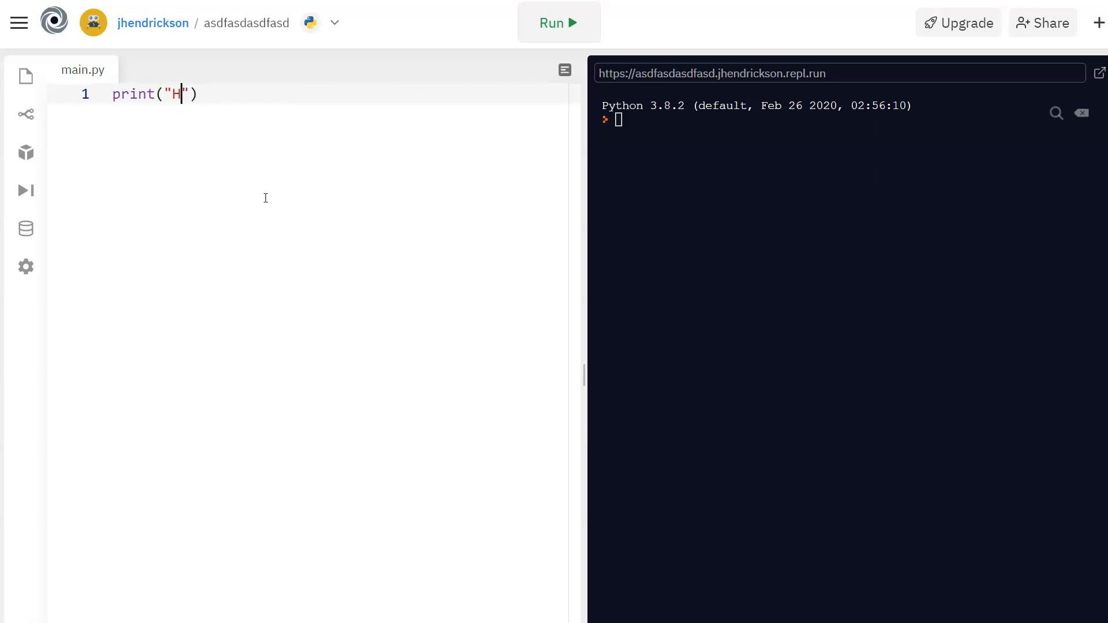
text(i!)
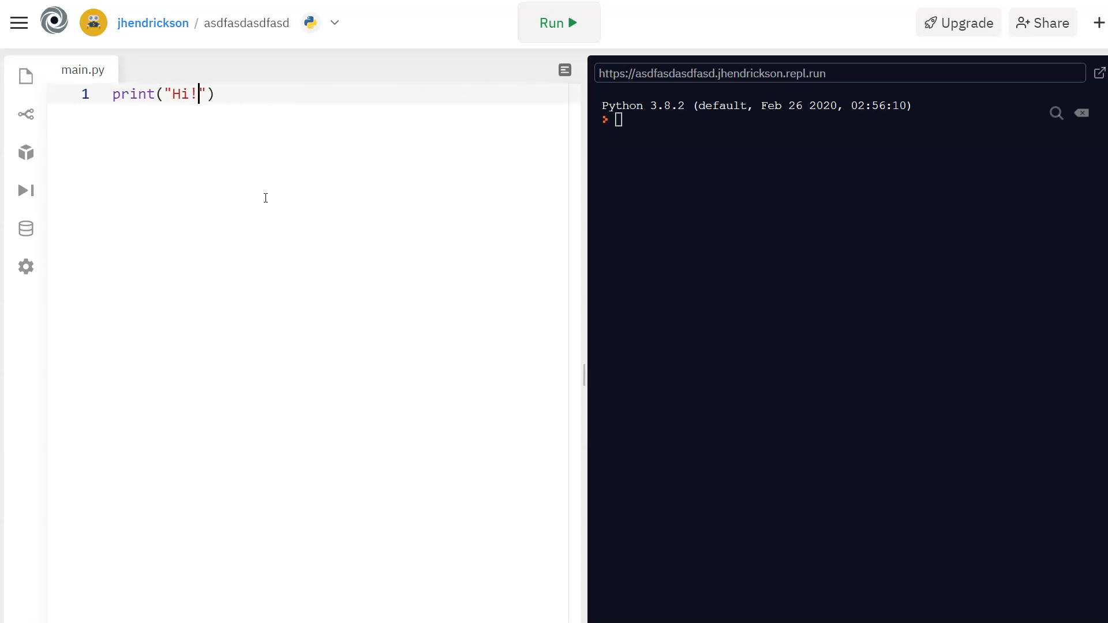
click(201, 94)
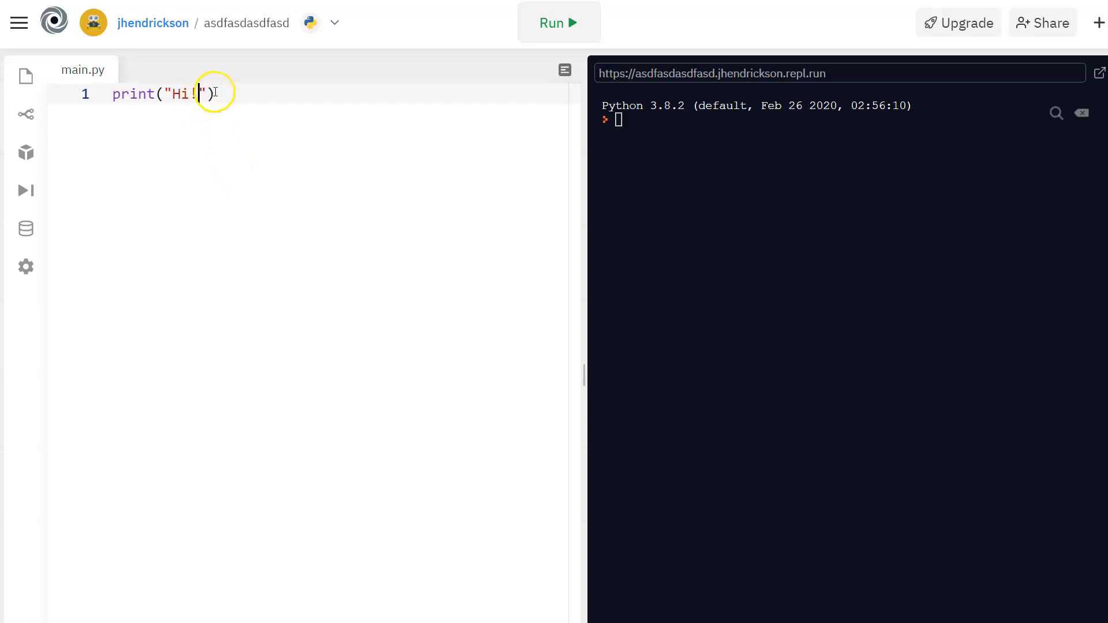
Run main.py so the console prints Hi!
click(558, 22)
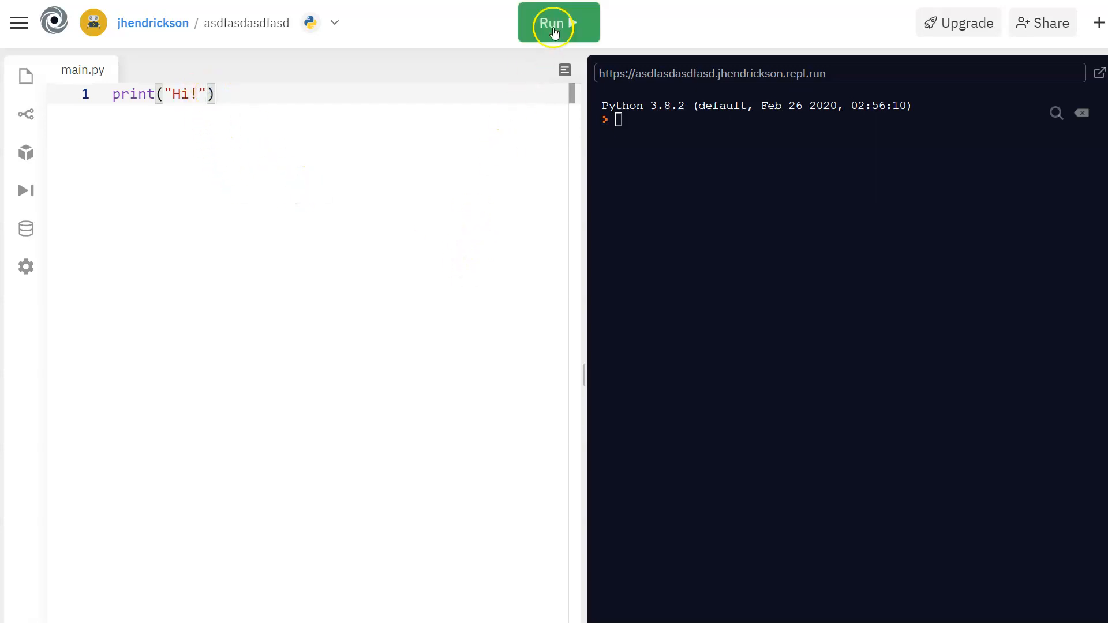
click(558, 22)
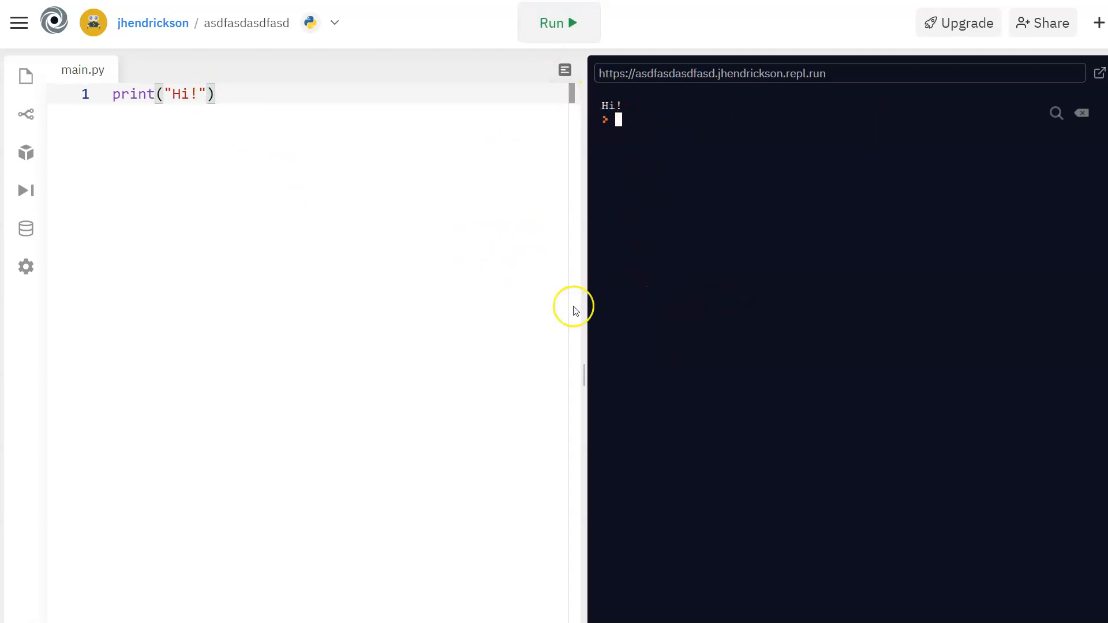
mouse_move(494, 286)
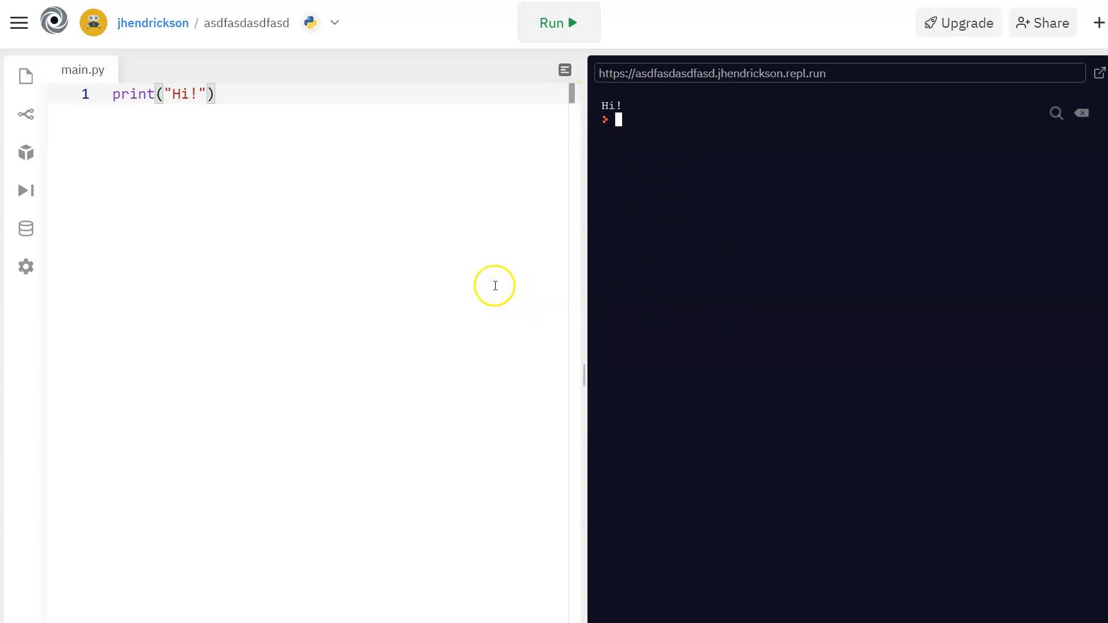
mouse_move(372, 183)
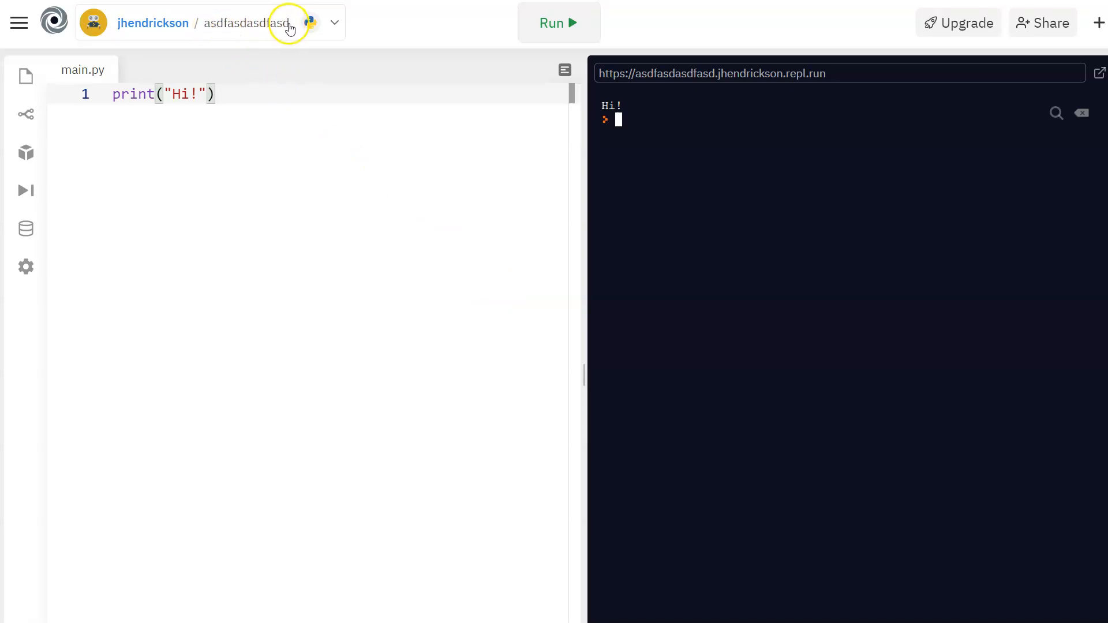
Change the repl's name to 'repl.it demo' in its details panel.
click(334, 23)
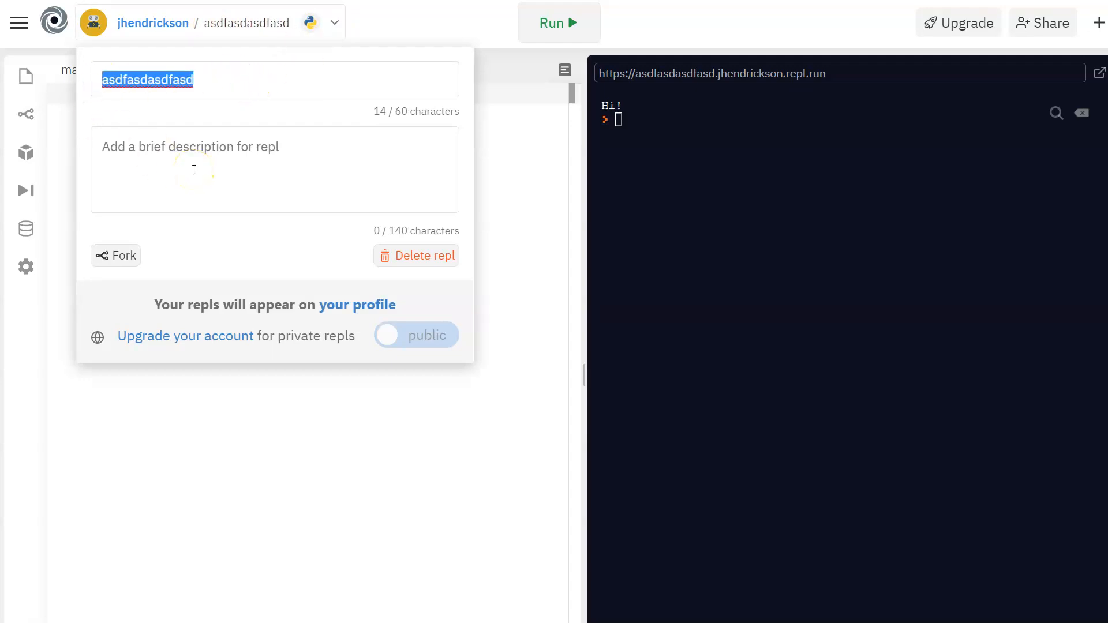
text(repl.it demo)
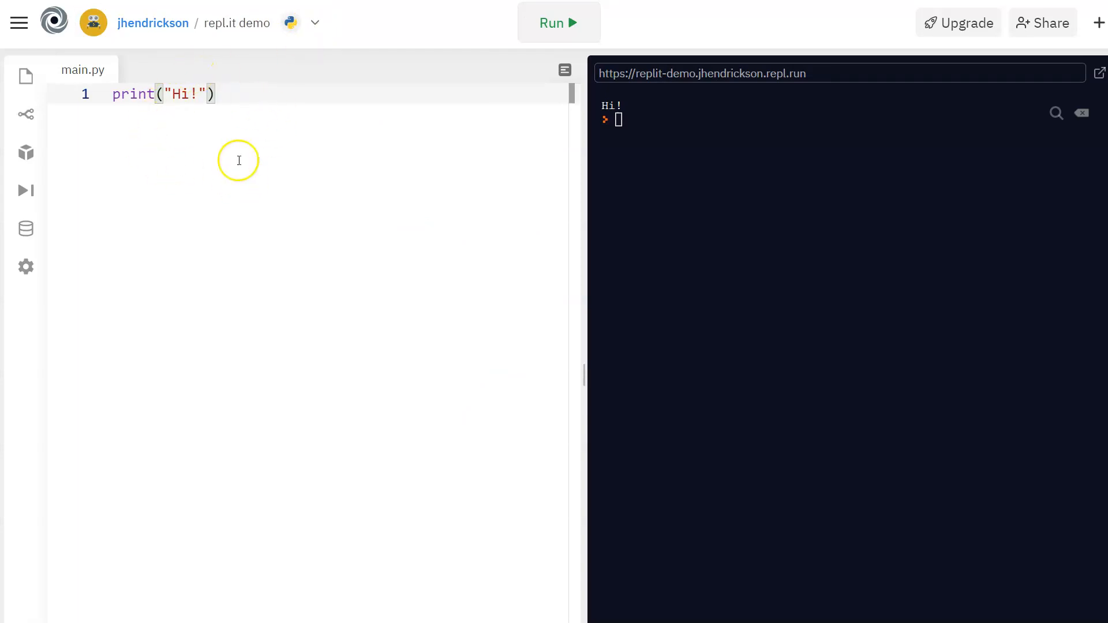
mouse_move(261, 173)
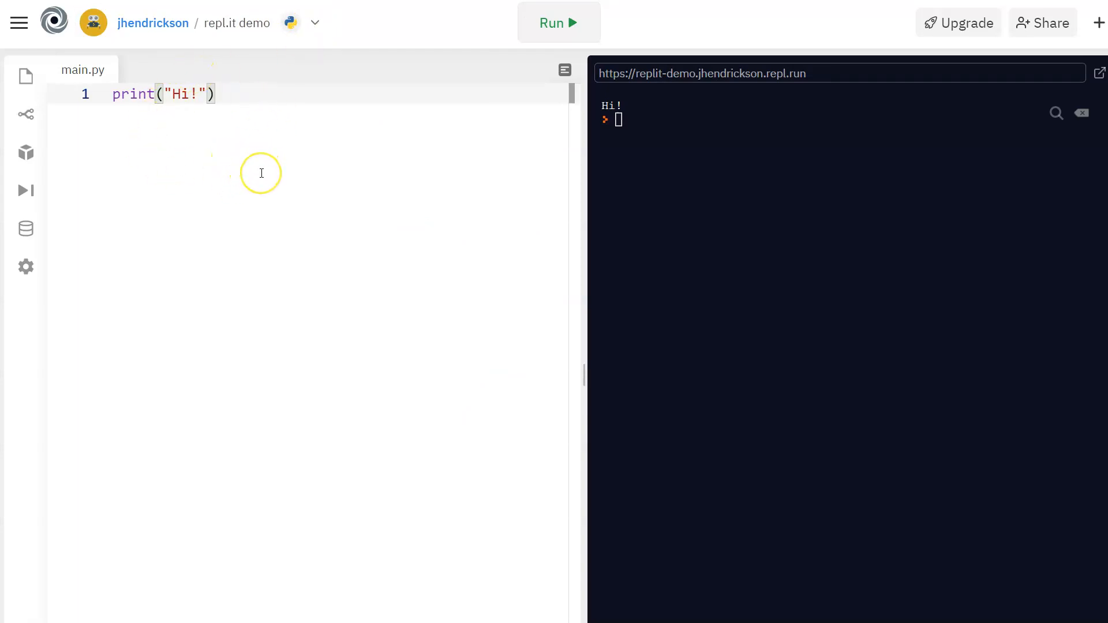
Start an empty line 2 below print("Hi!"), removing the stray 'asdf' text.
key(Enter)
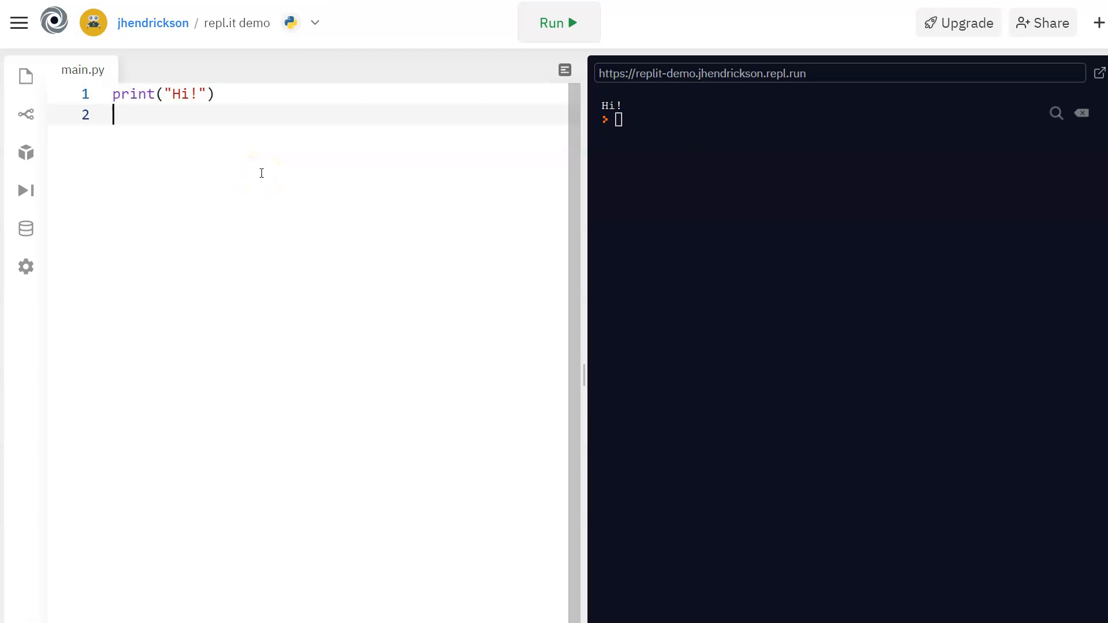
text(asdf)
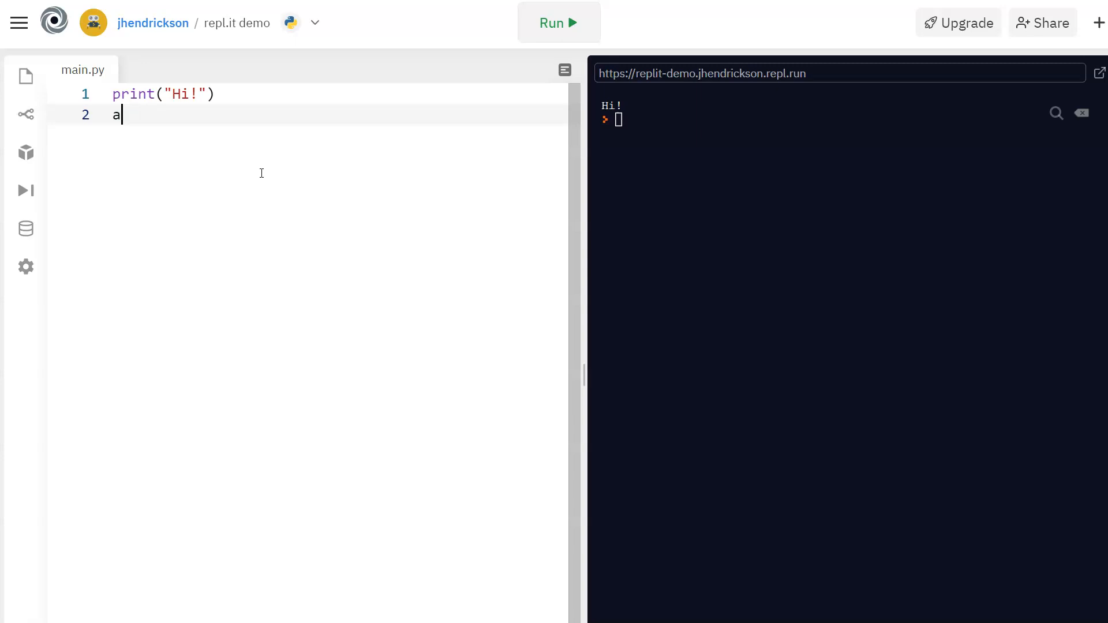
key(Backspace)
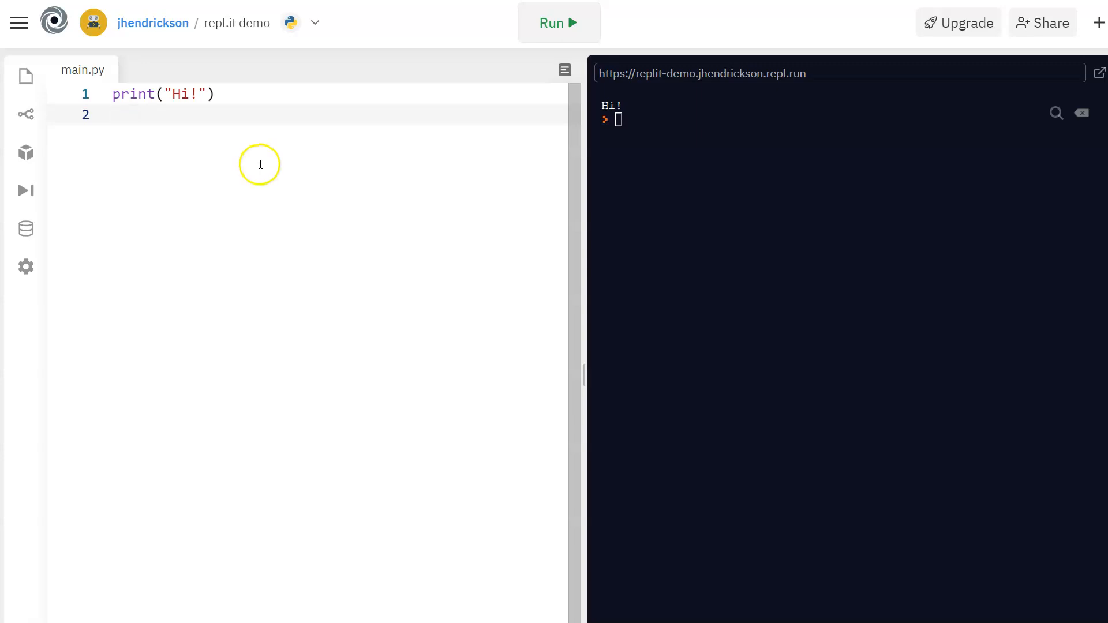
mouse_move(305, 217)
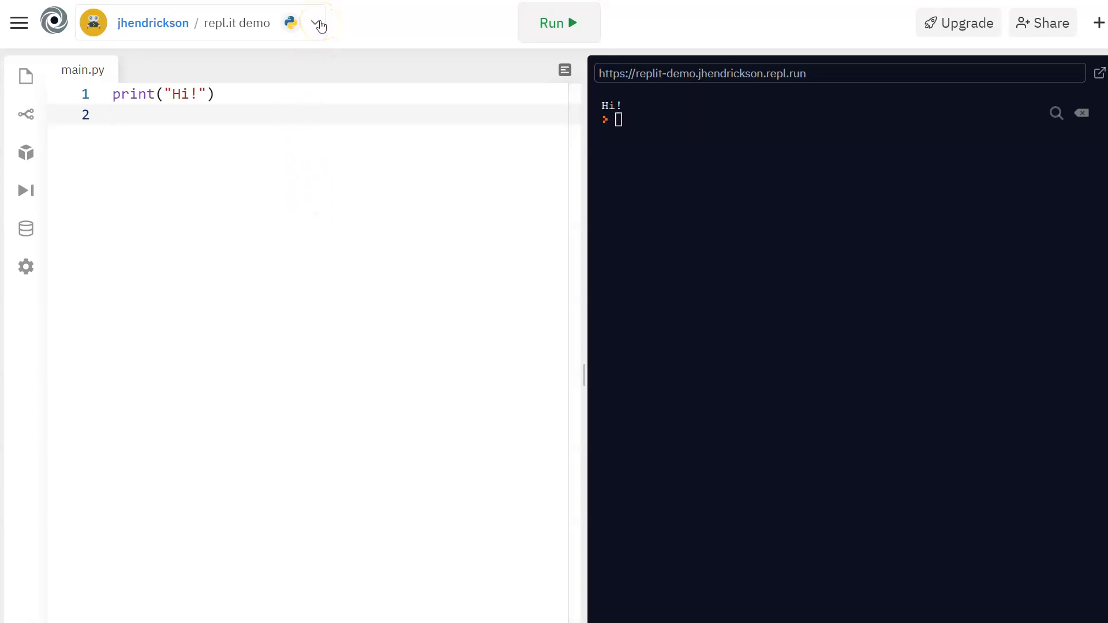
Fork 'repl.it demo' into a copy named 'repl.it demo-1'.
click(316, 23)
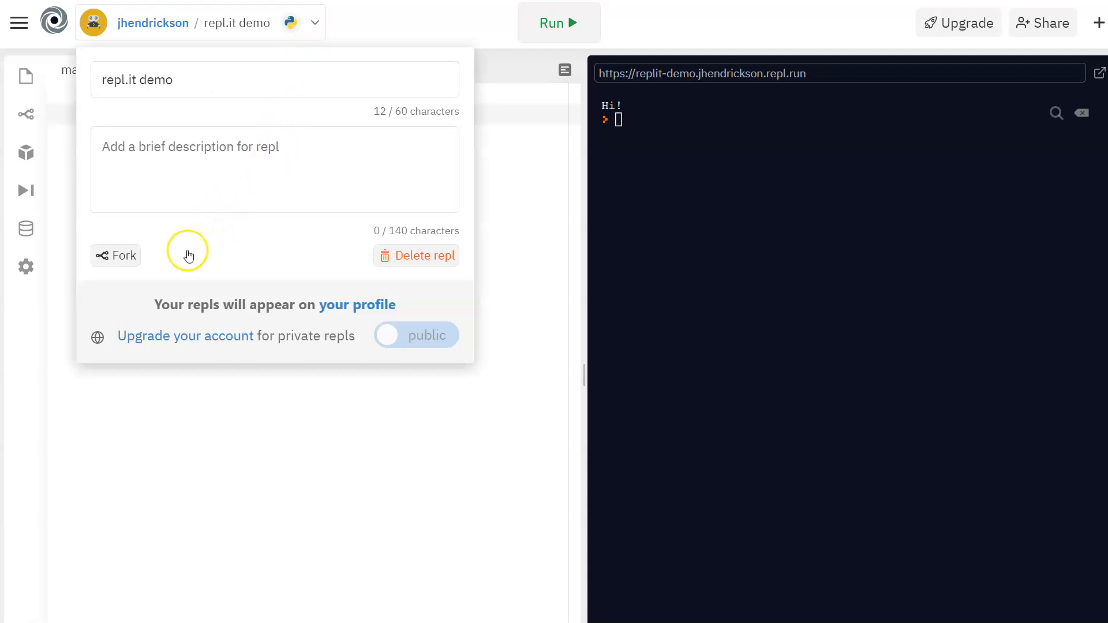
mouse_move(119, 262)
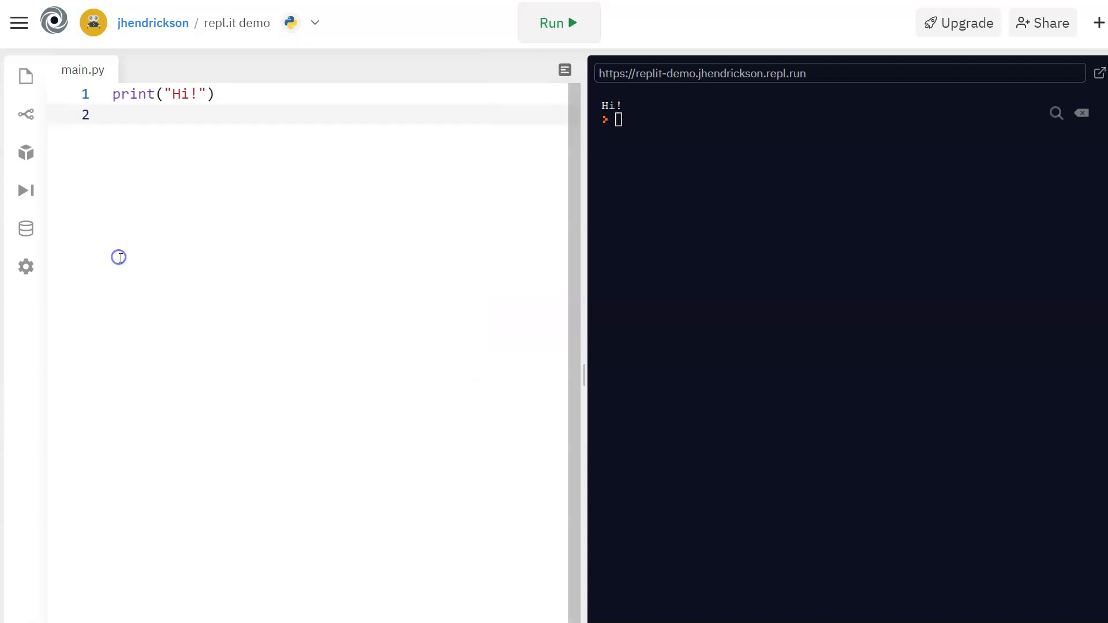
click(557, 22)
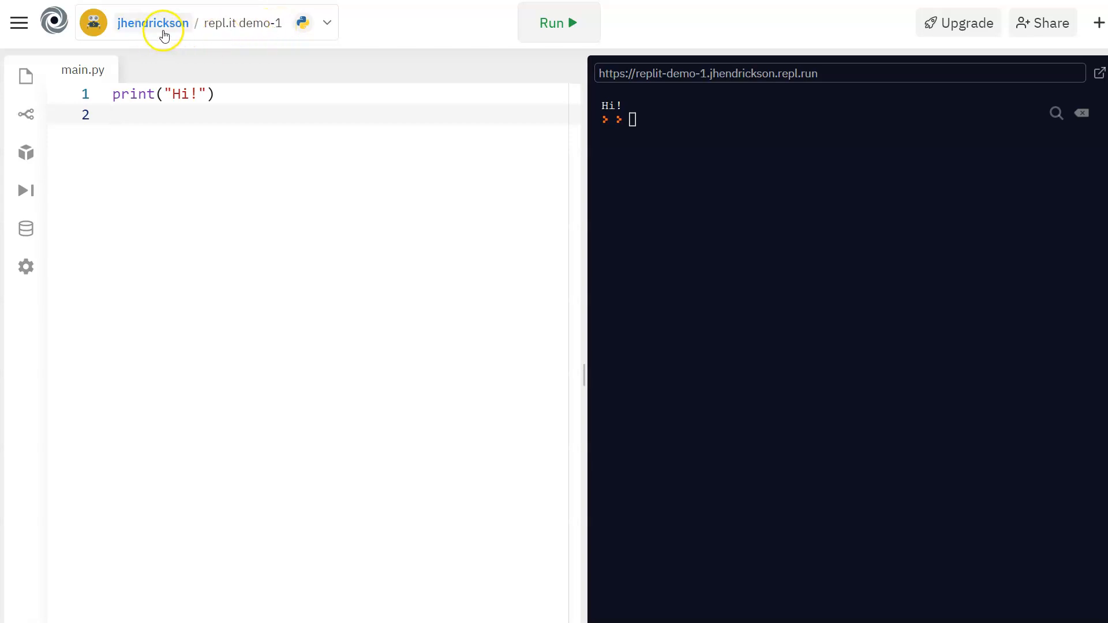
mouse_move(227, 32)
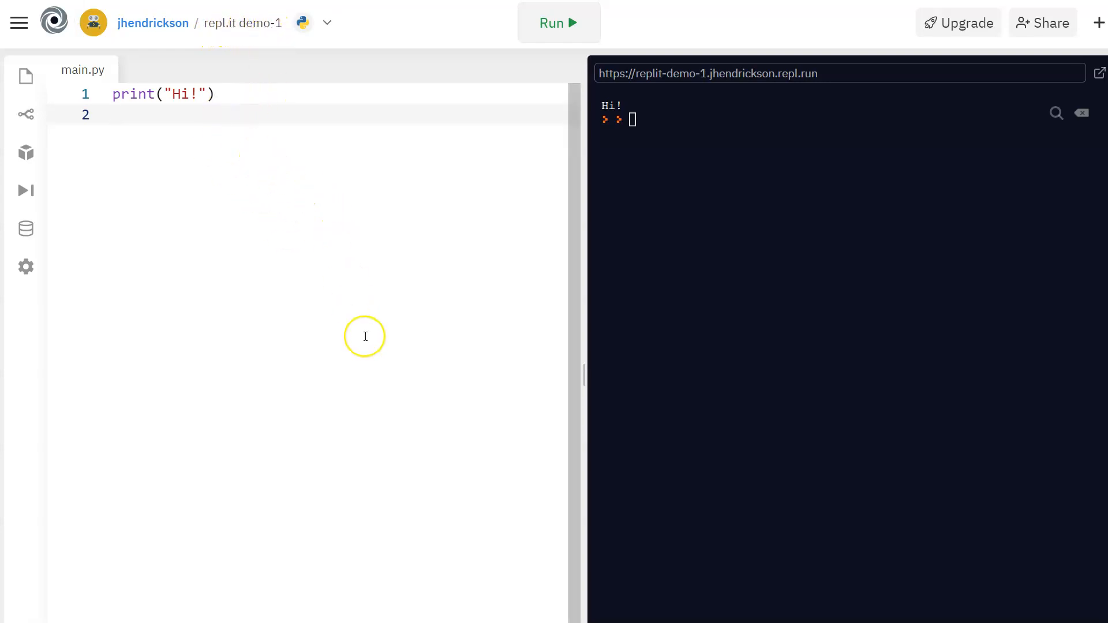
mouse_move(327, 22)
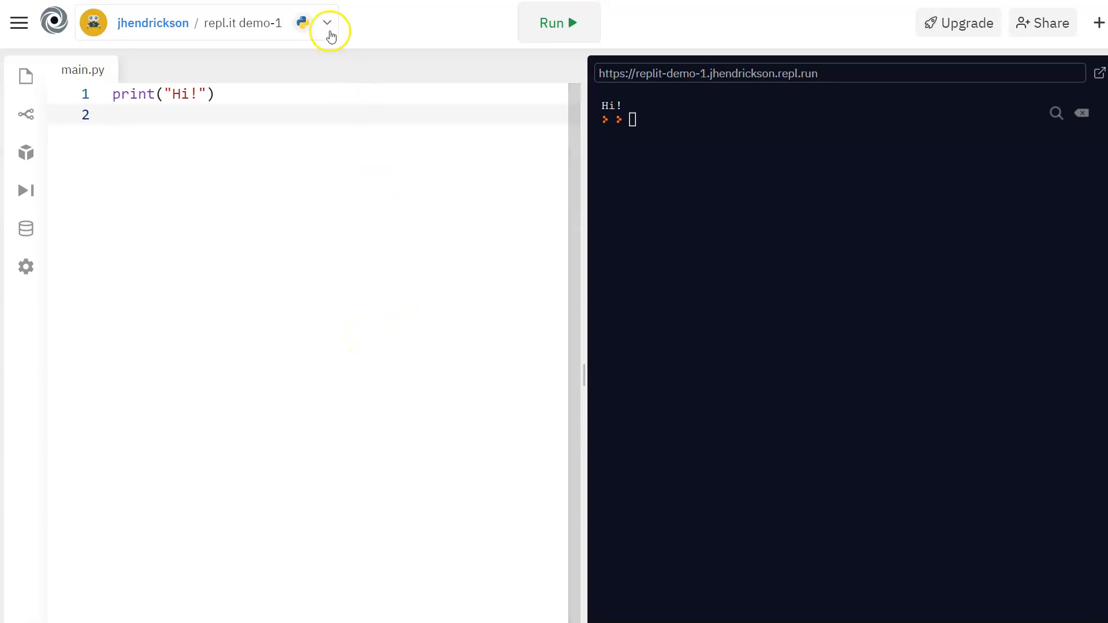
click(327, 22)
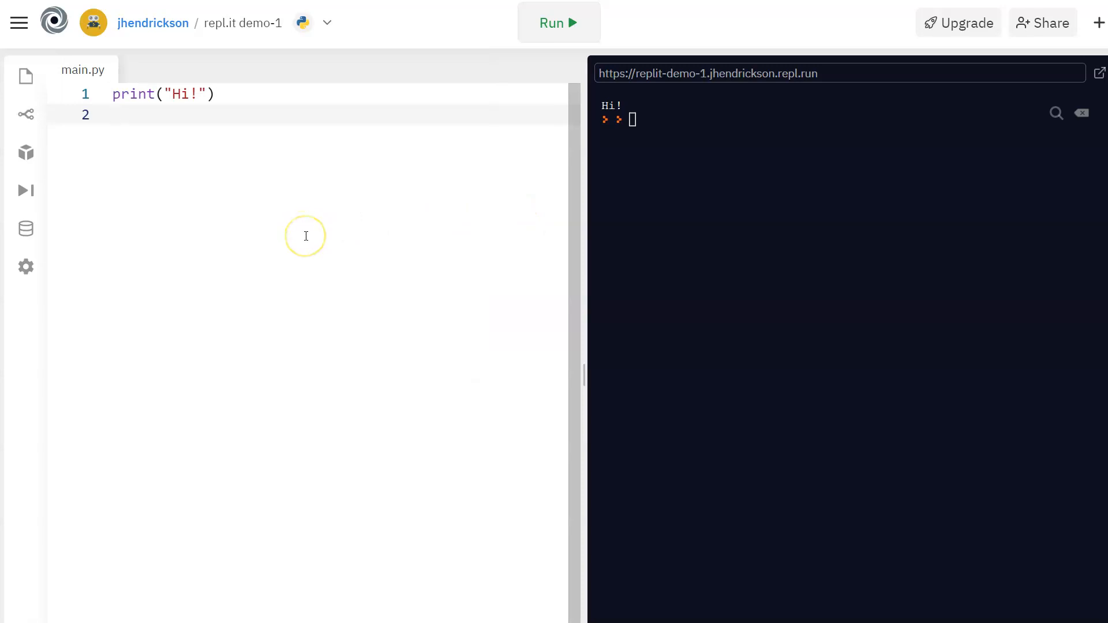
mouse_move(279, 203)
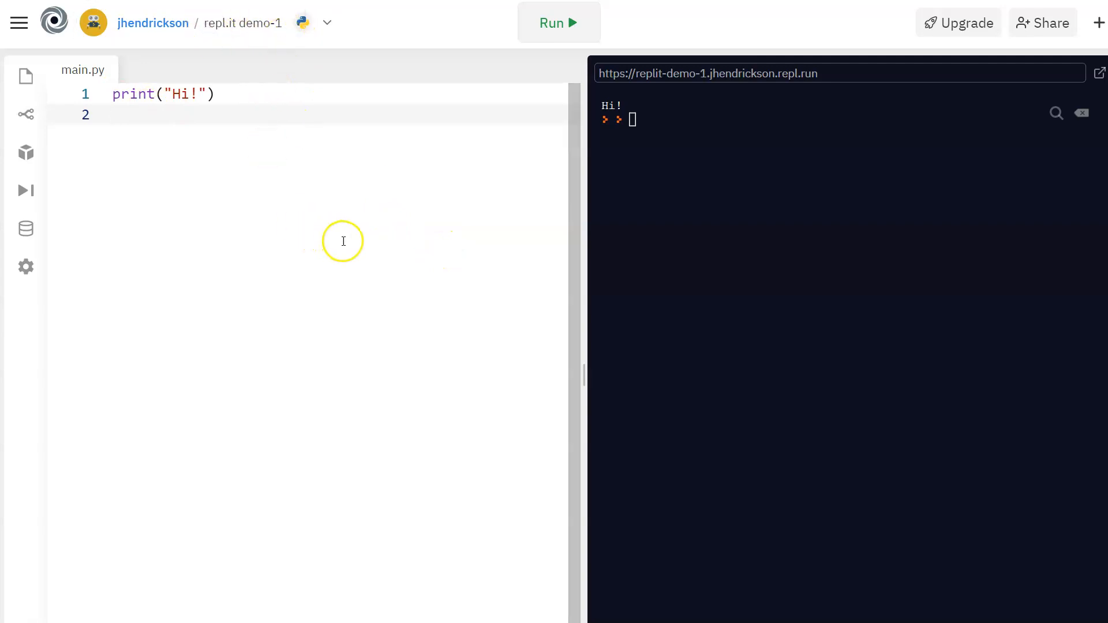
mouse_move(381, 207)
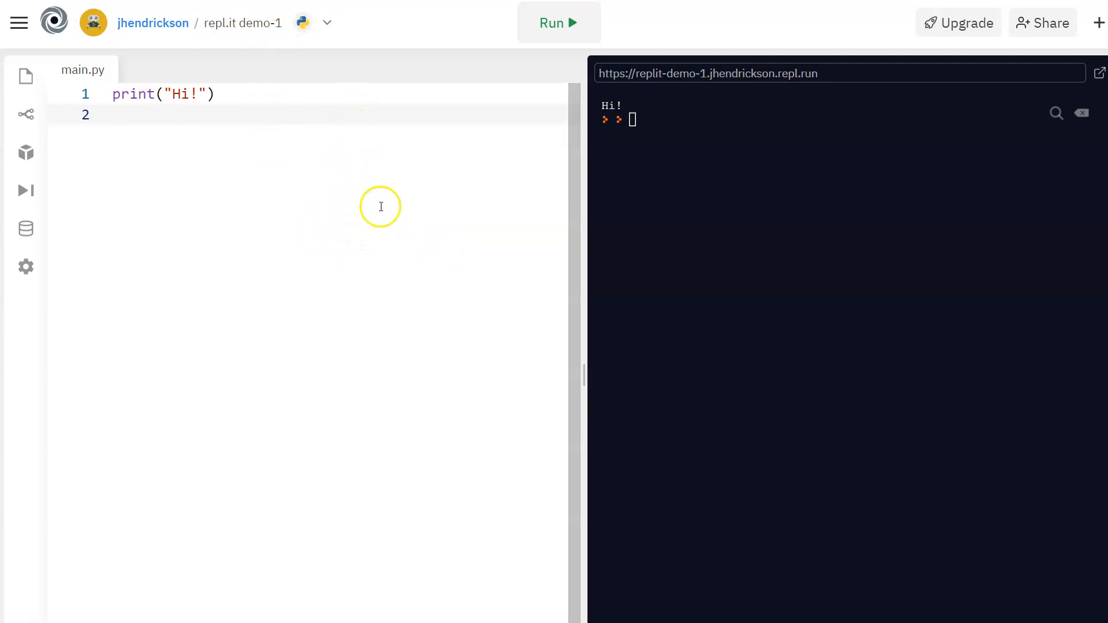
mouse_move(394, 221)
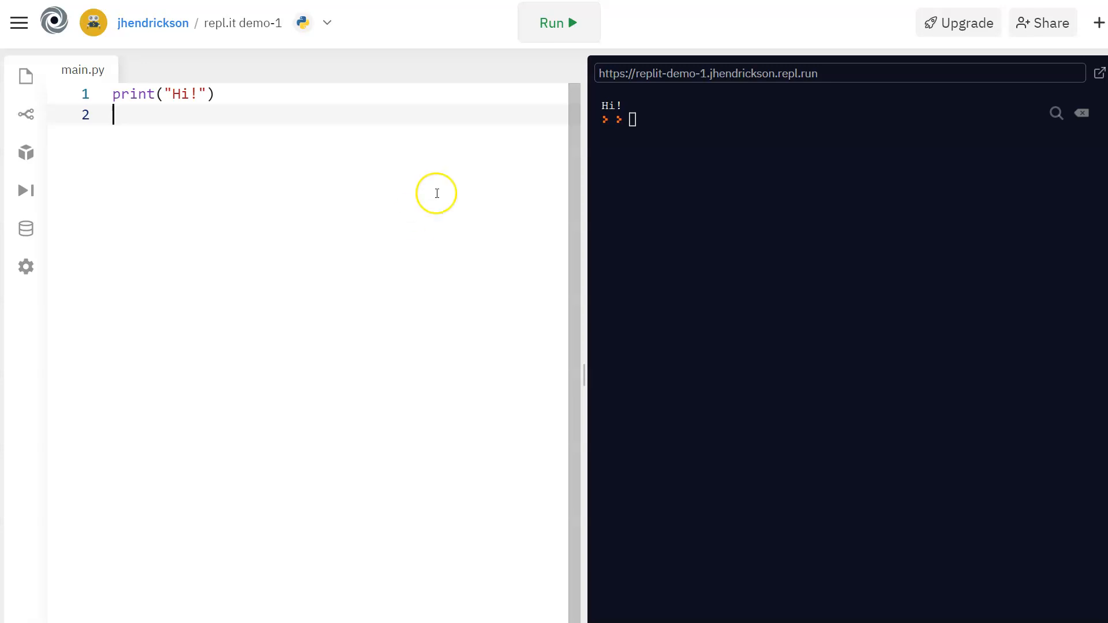
mouse_move(486, 256)
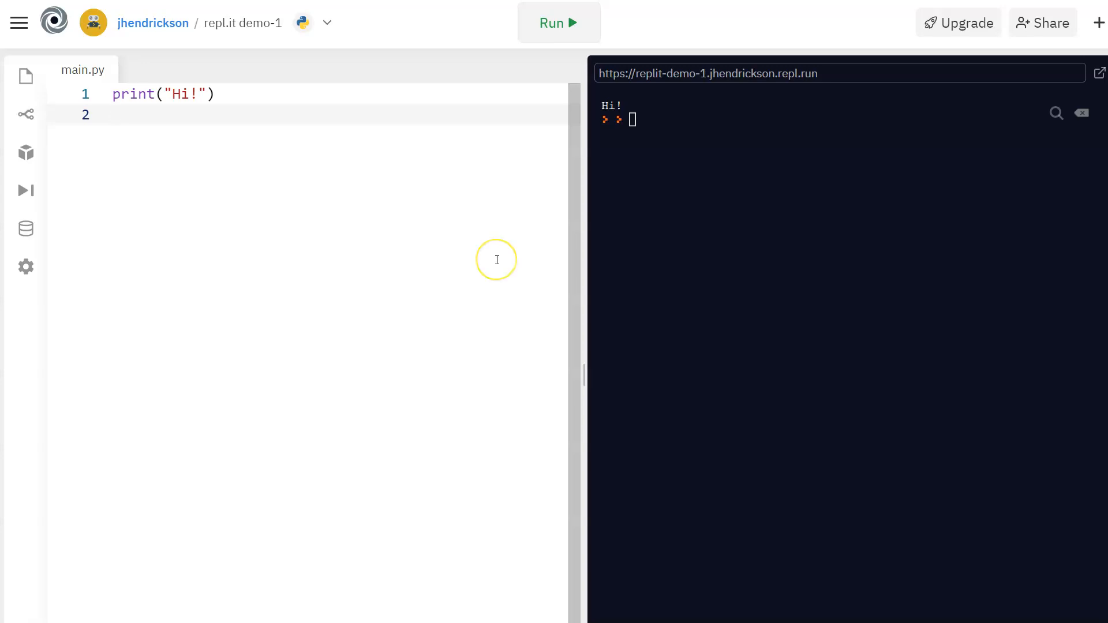
click(113, 114)
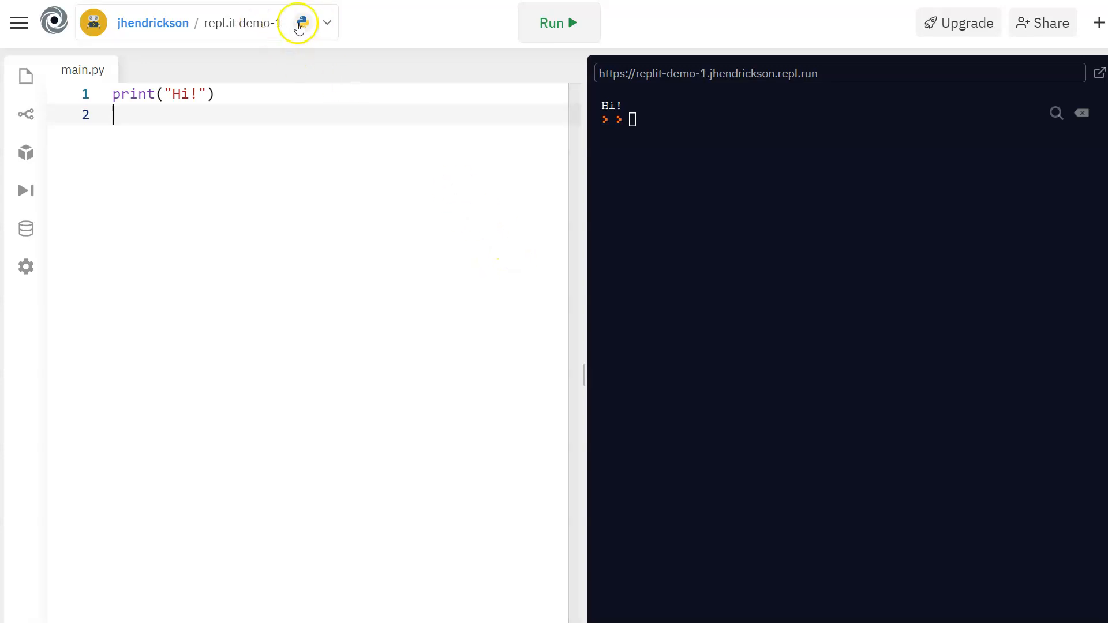
mouse_move(712, 181)
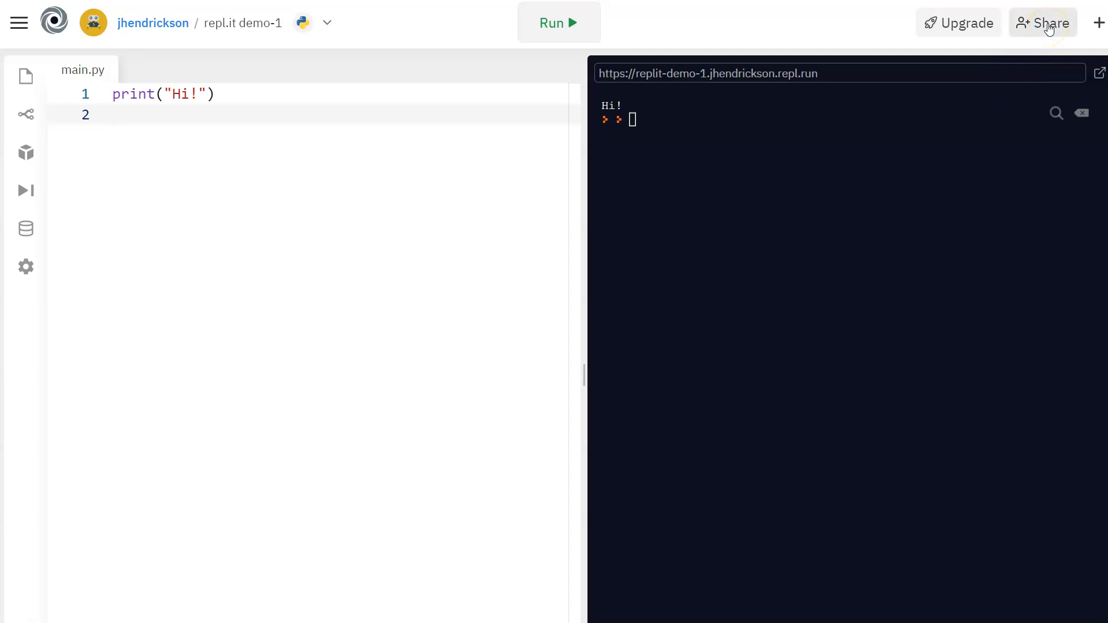
Copy the shareable link for repl.it demo-1 from the Share dialog.
click(1044, 22)
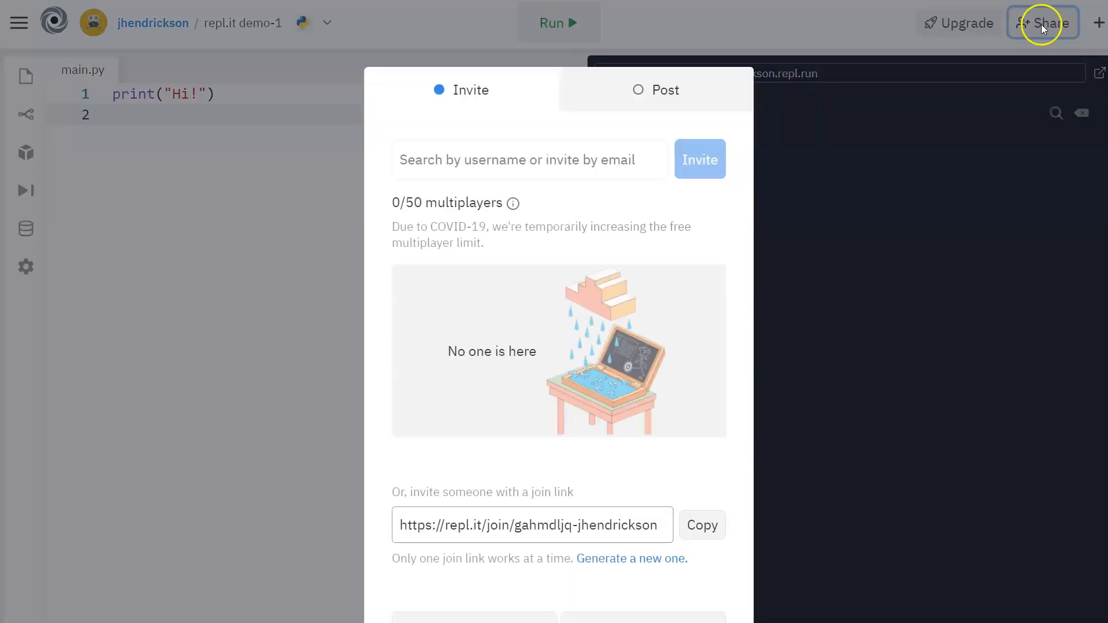
mouse_move(839, 189)
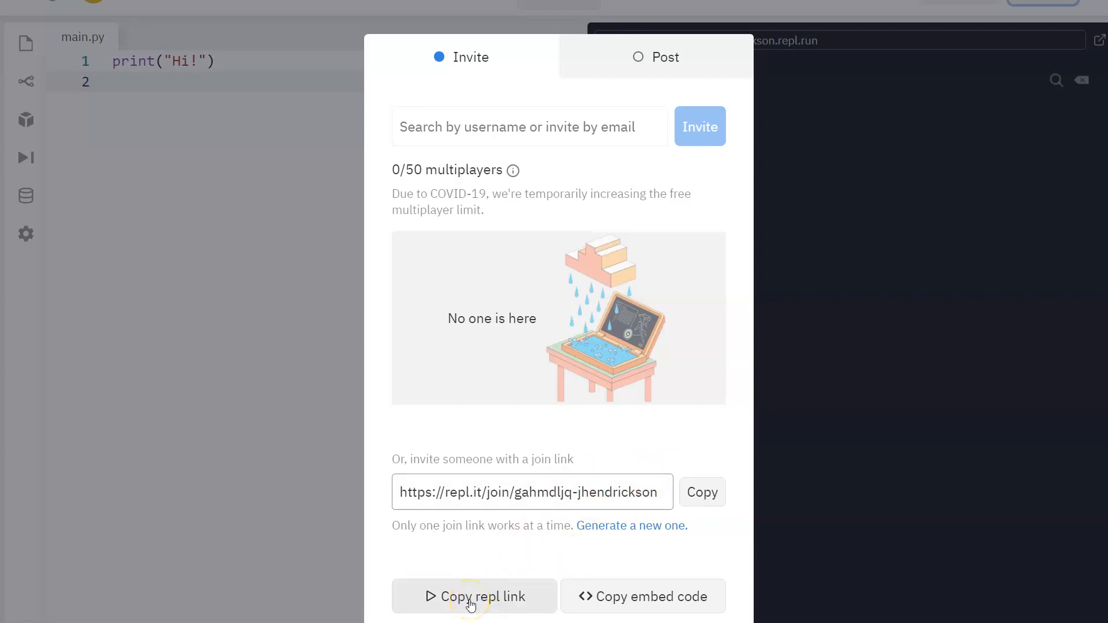
click(474, 596)
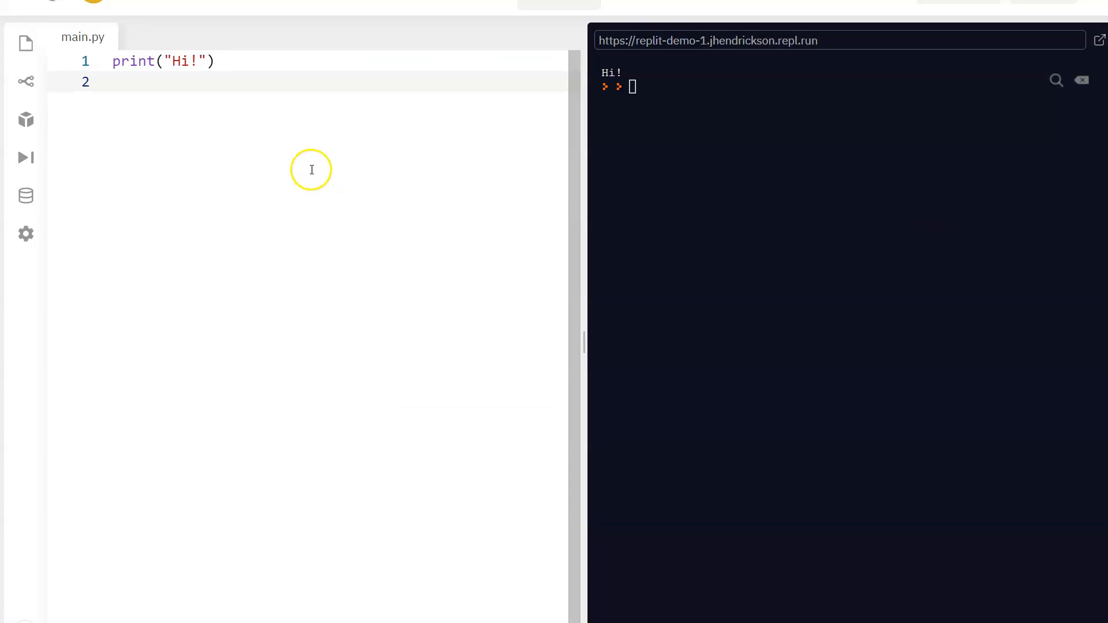
mouse_move(342, 219)
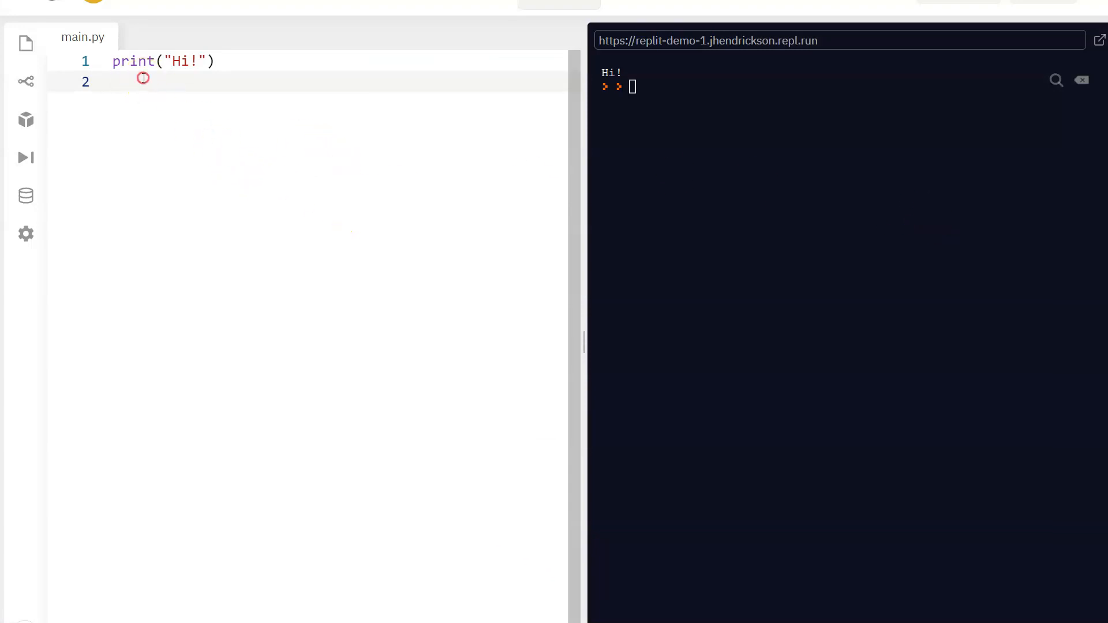
mouse_move(211, 144)
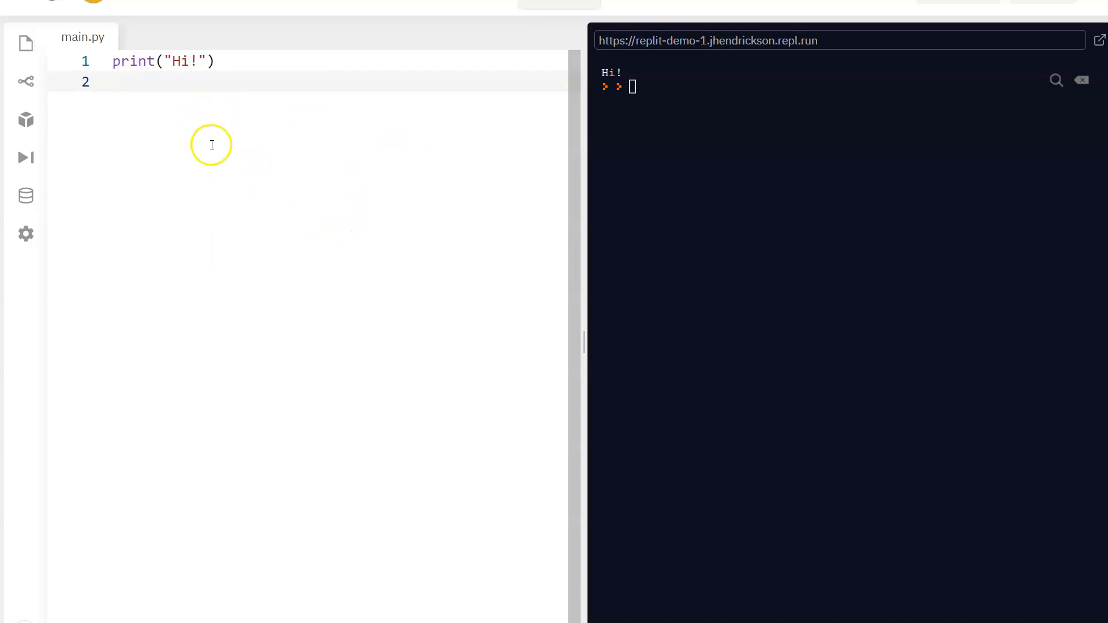
text(https://repl.it/@jhendrickson/replit-demo-1)
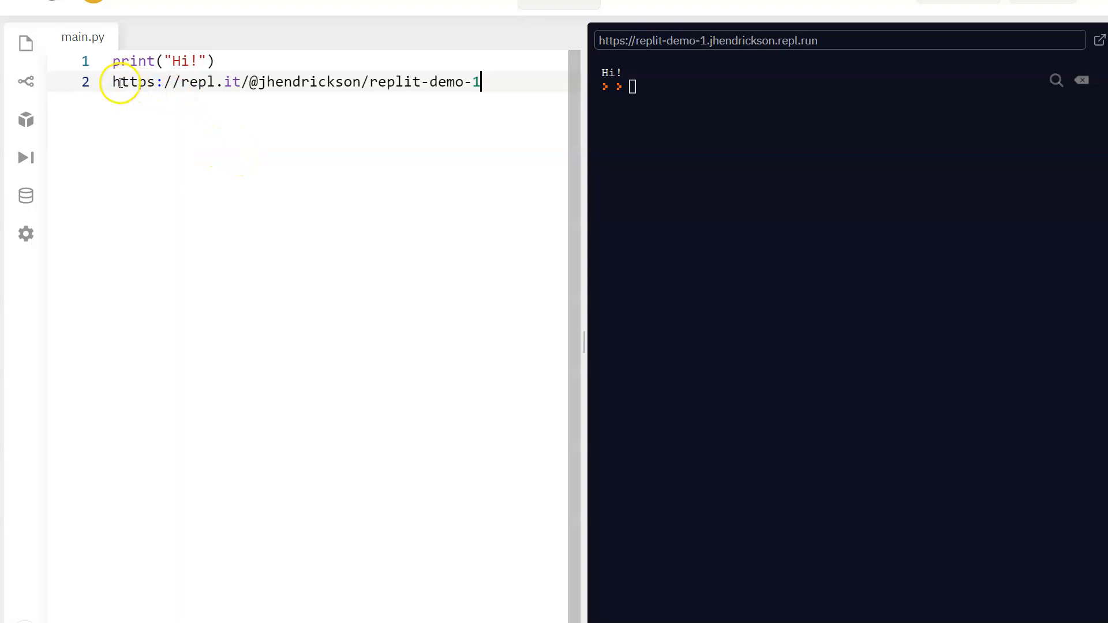
mouse_move(249, 160)
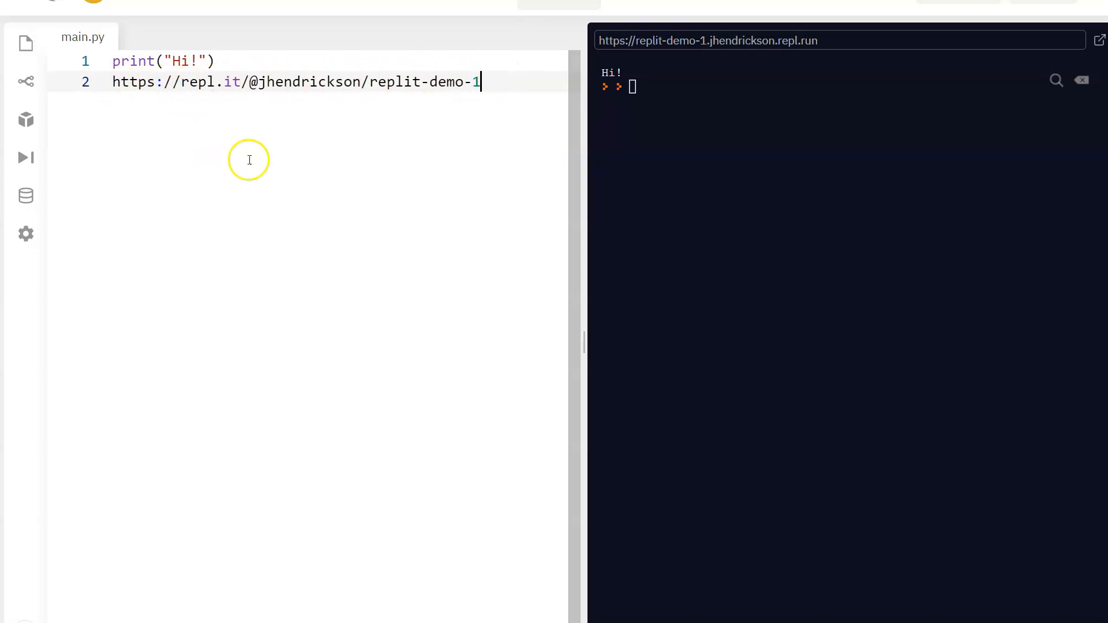
mouse_move(343, 260)
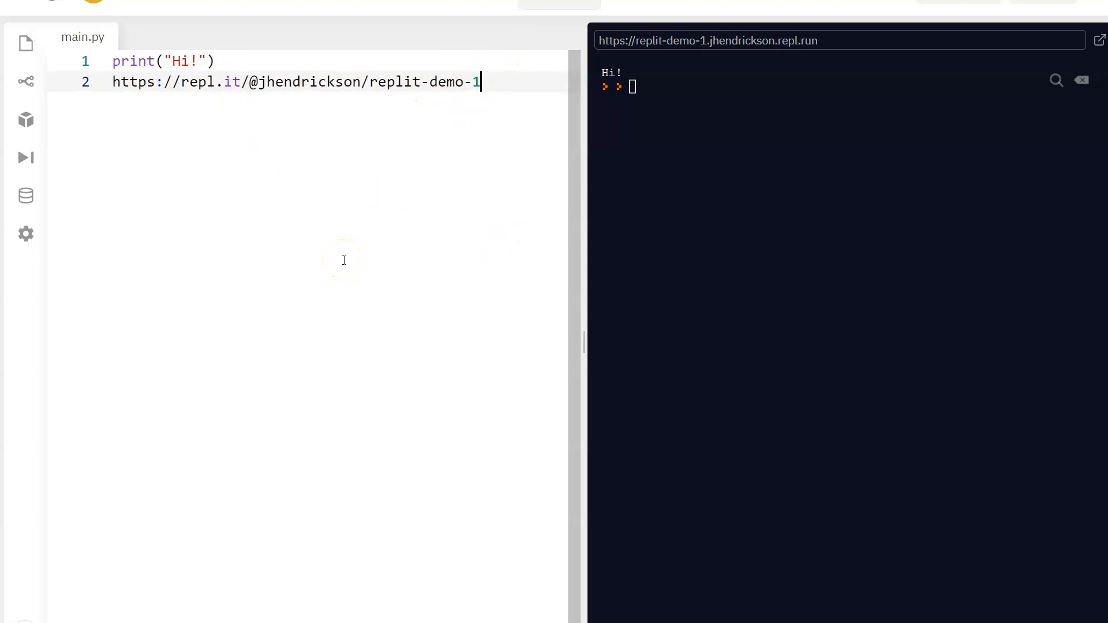
mouse_move(476, 189)
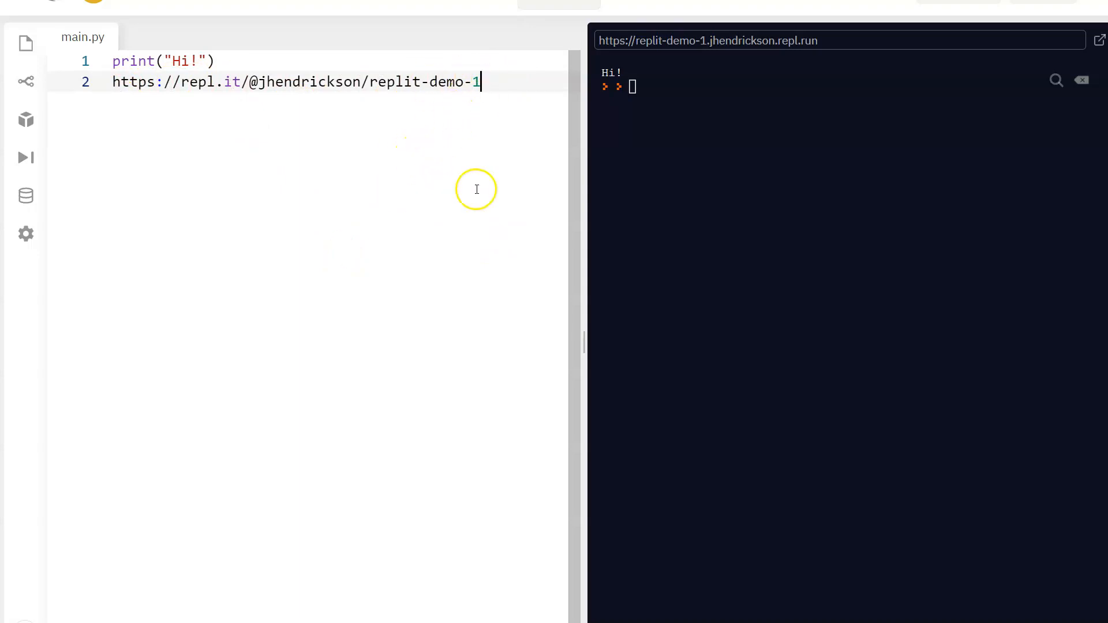
mouse_move(336, 191)
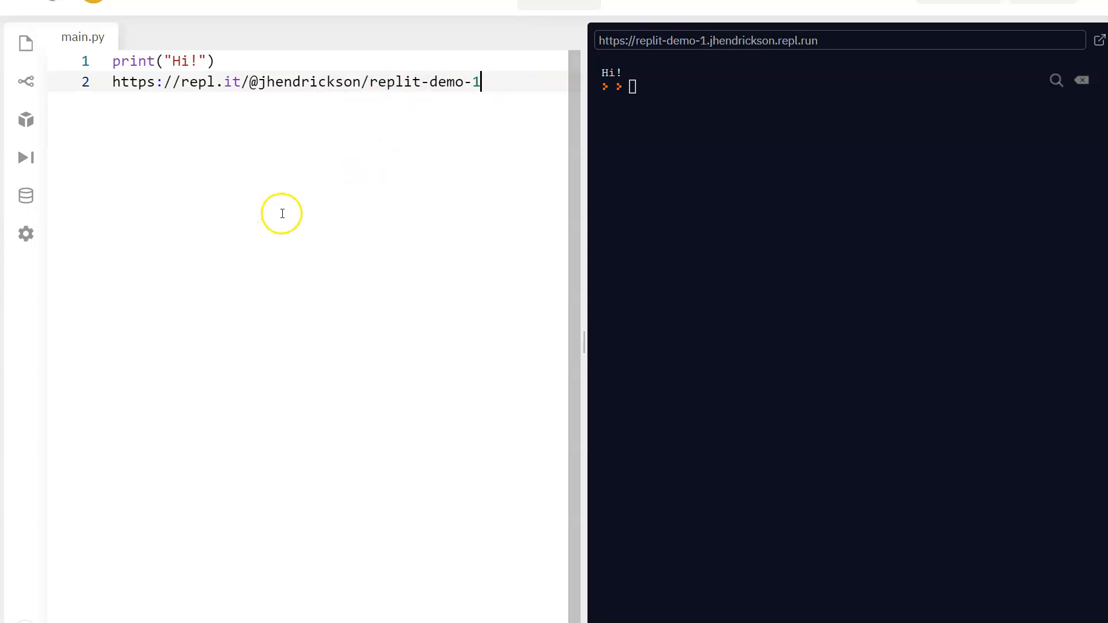
mouse_move(289, 182)
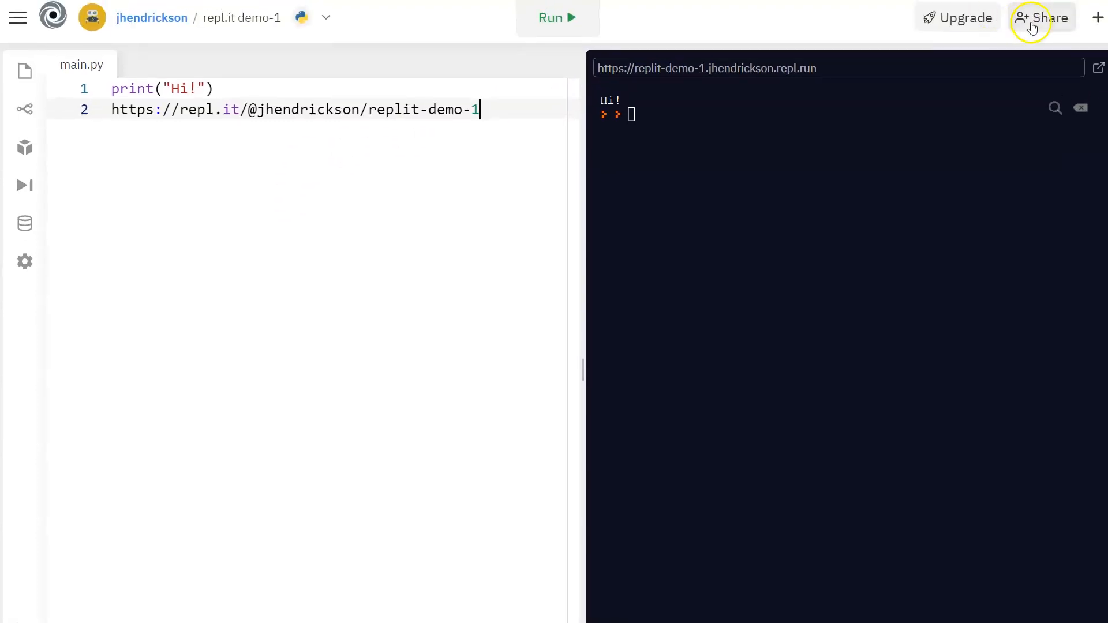
click(1041, 18)
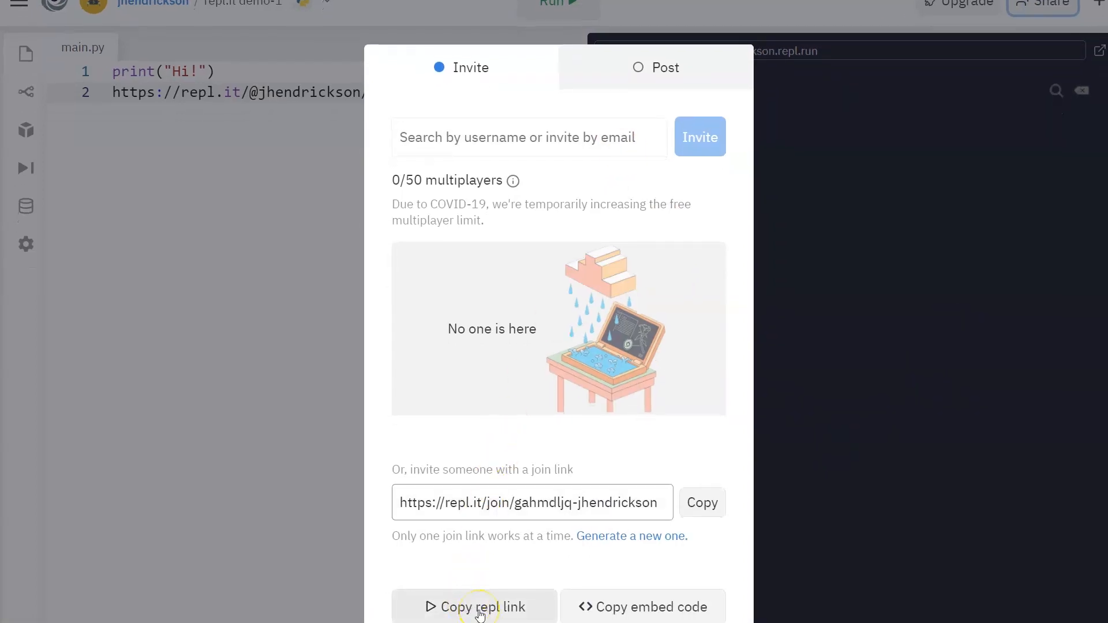
click(480, 607)
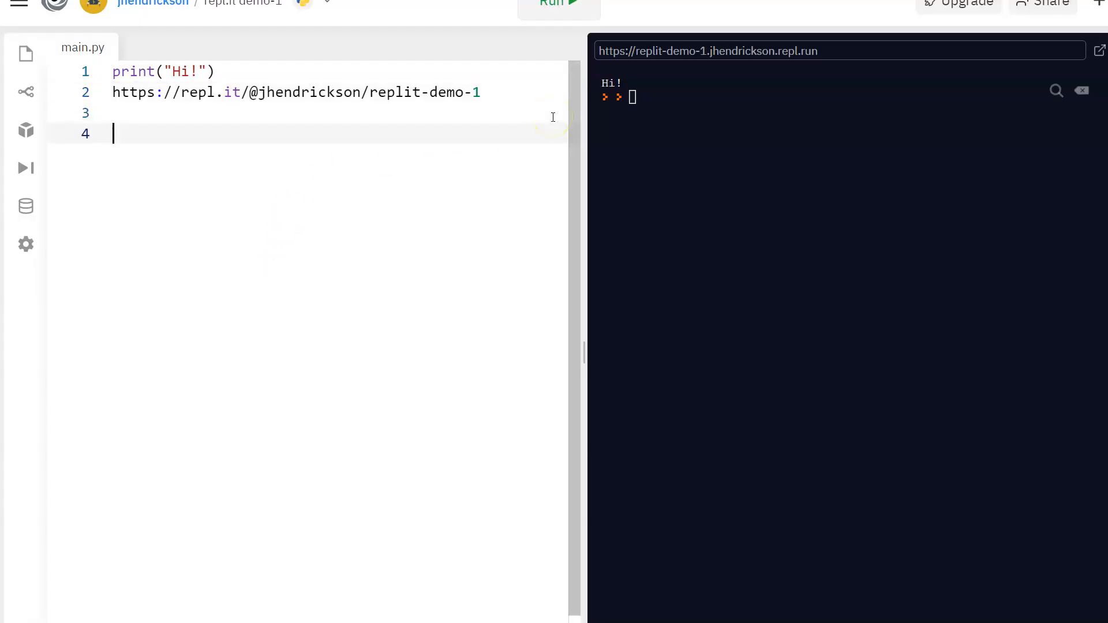
mouse_move(218, 133)
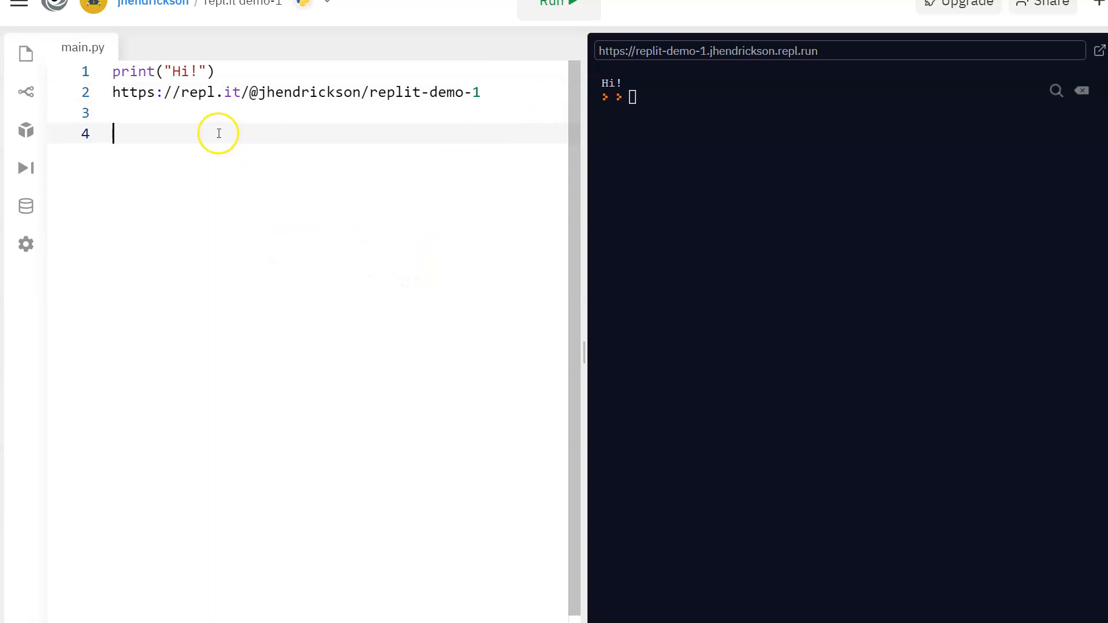
text(https://repl.it/@jhendrickson/replit-demo-1)
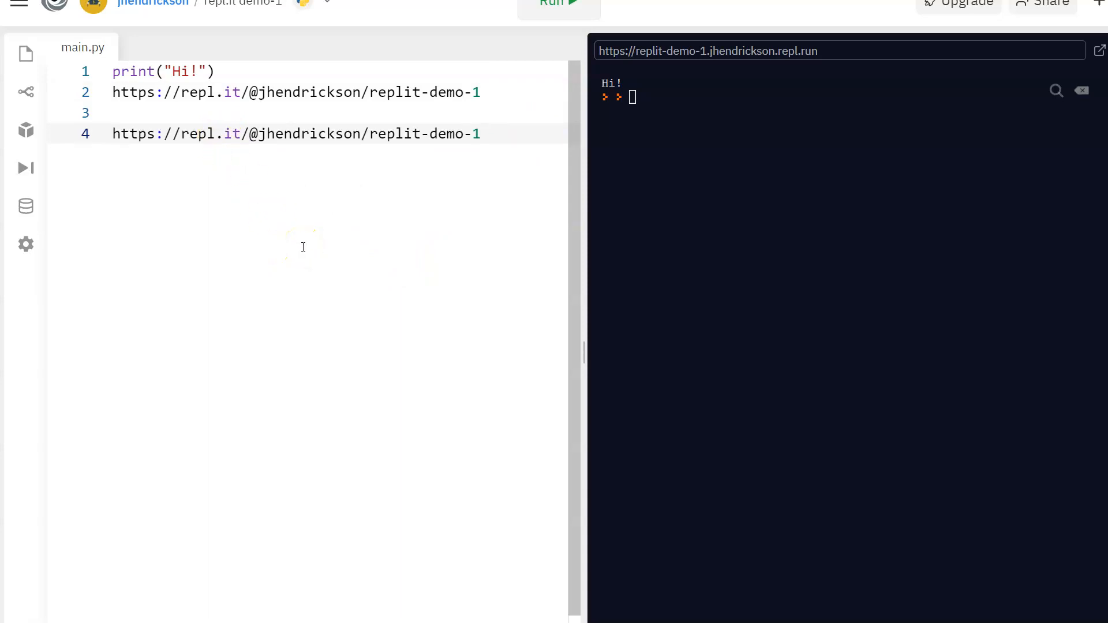
mouse_move(350, 248)
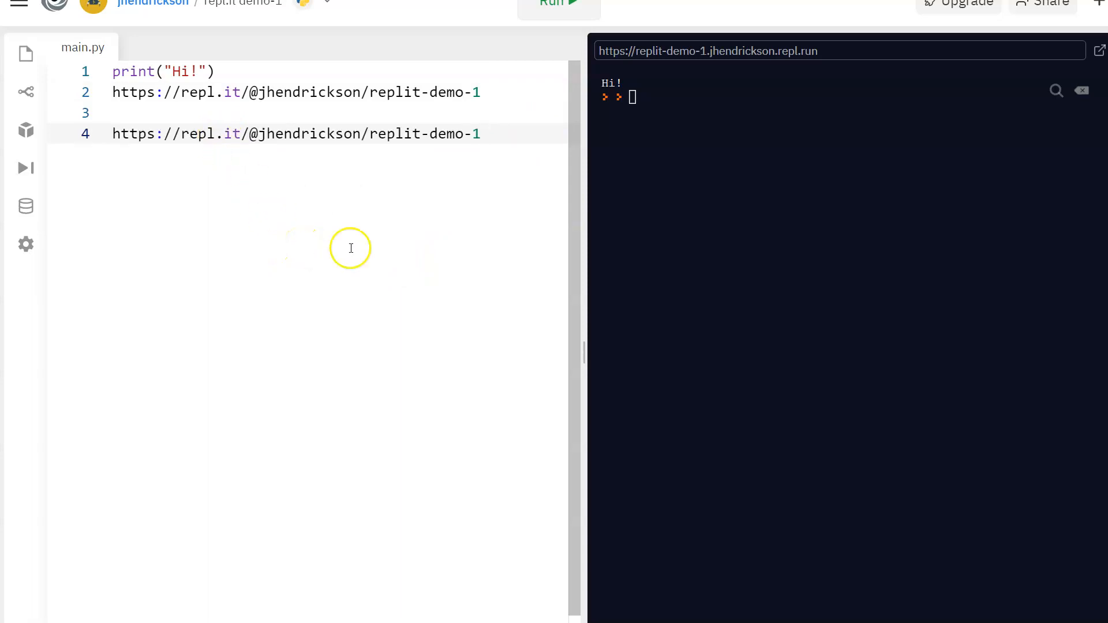
mouse_move(467, 269)
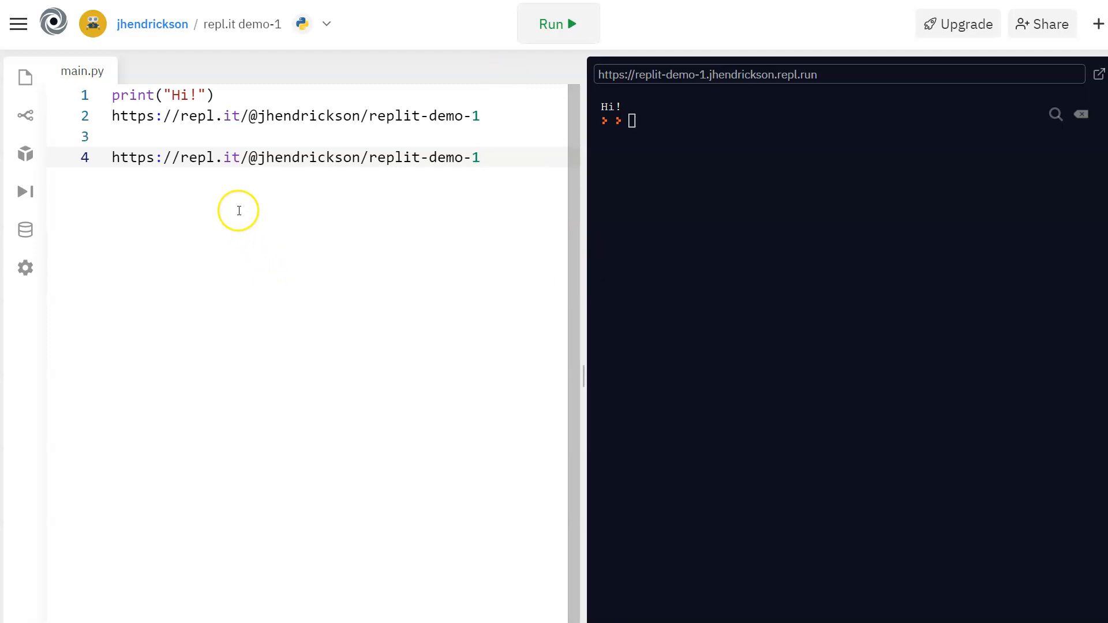
mouse_move(211, 220)
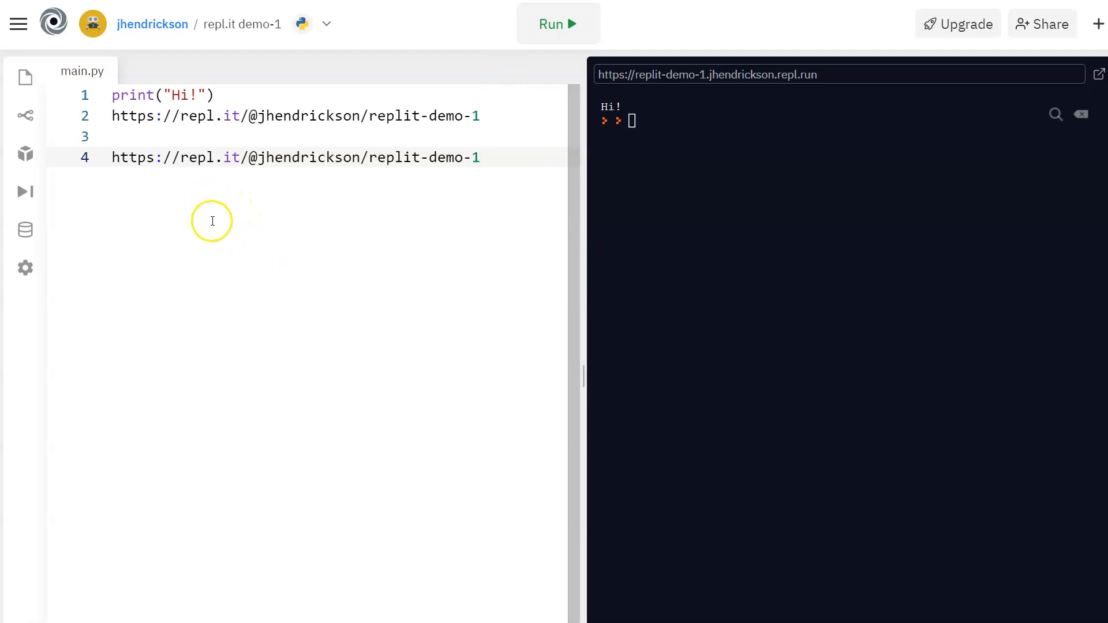
mouse_move(306, 249)
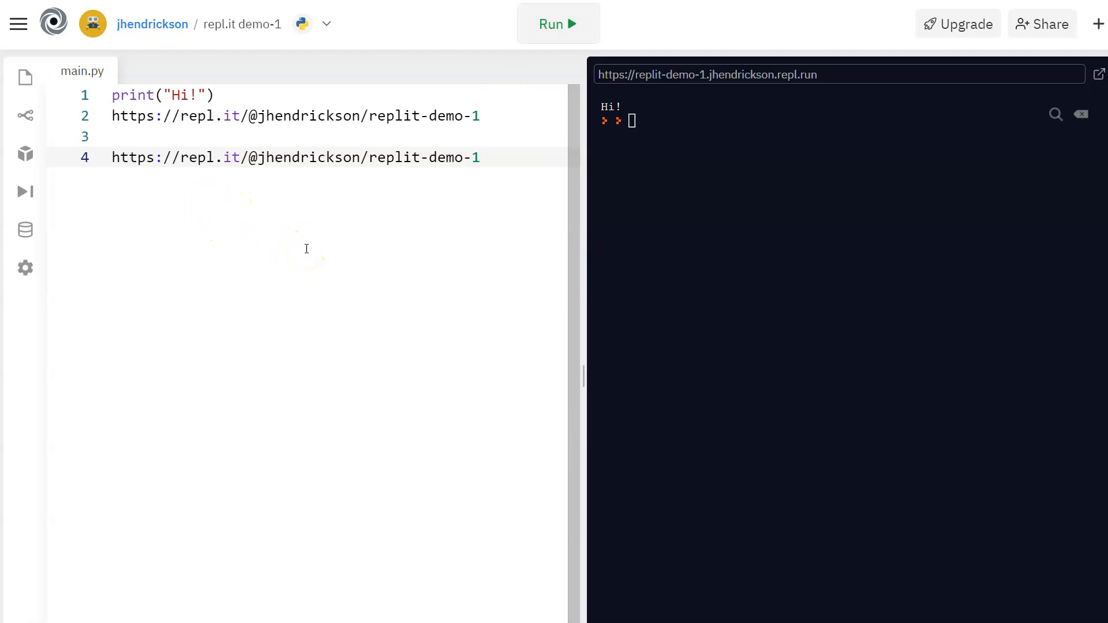
mouse_move(265, 340)
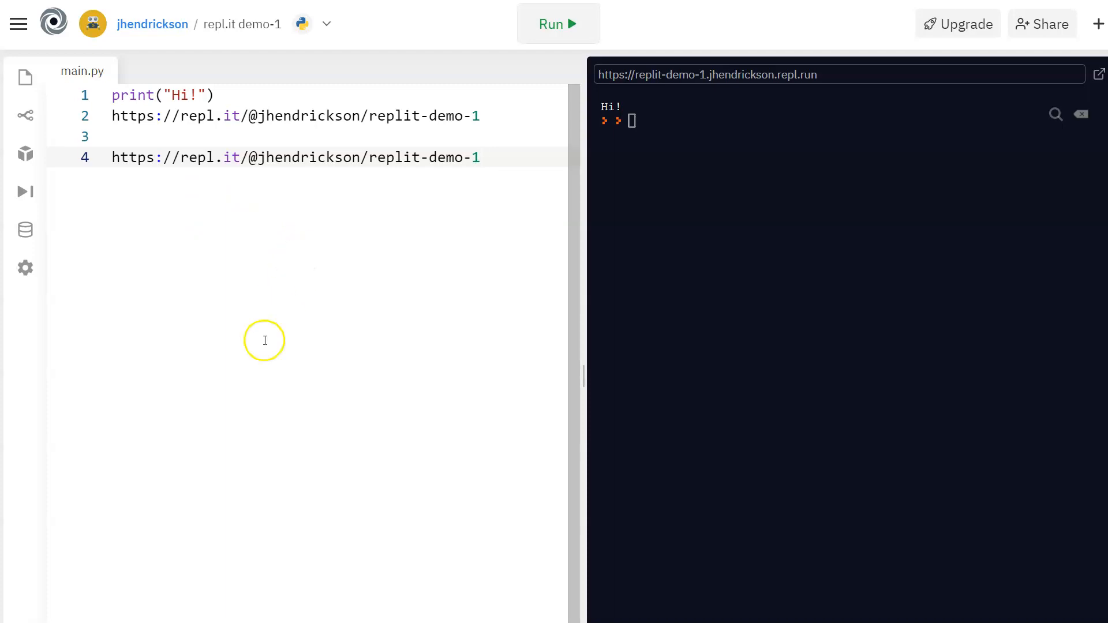